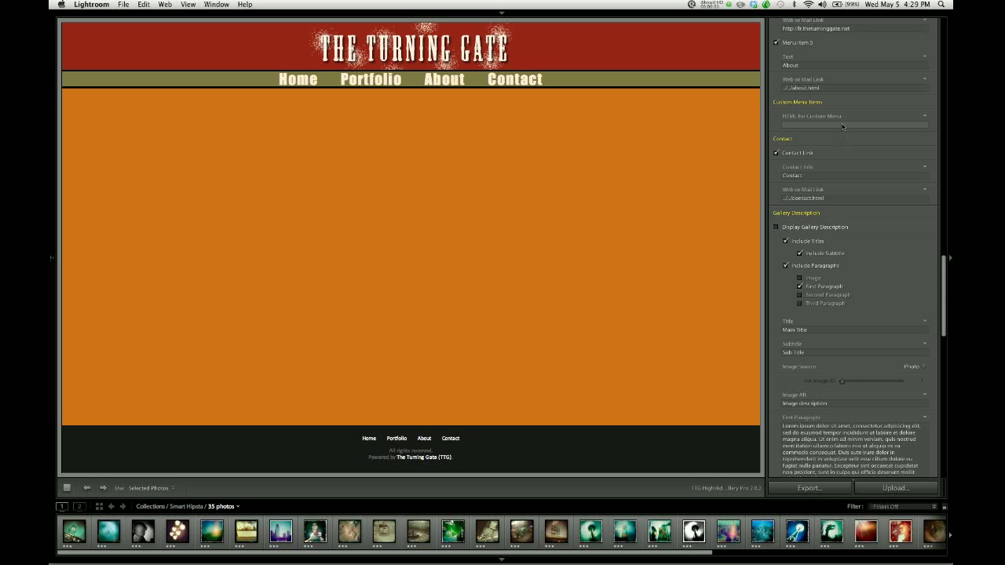
Turn on Display Gallery Descriptions so a title, subtitle and paragraph appear in the gallery
{"action": "scroll", "scroll_direction": "down", "scroll_amount": 3}
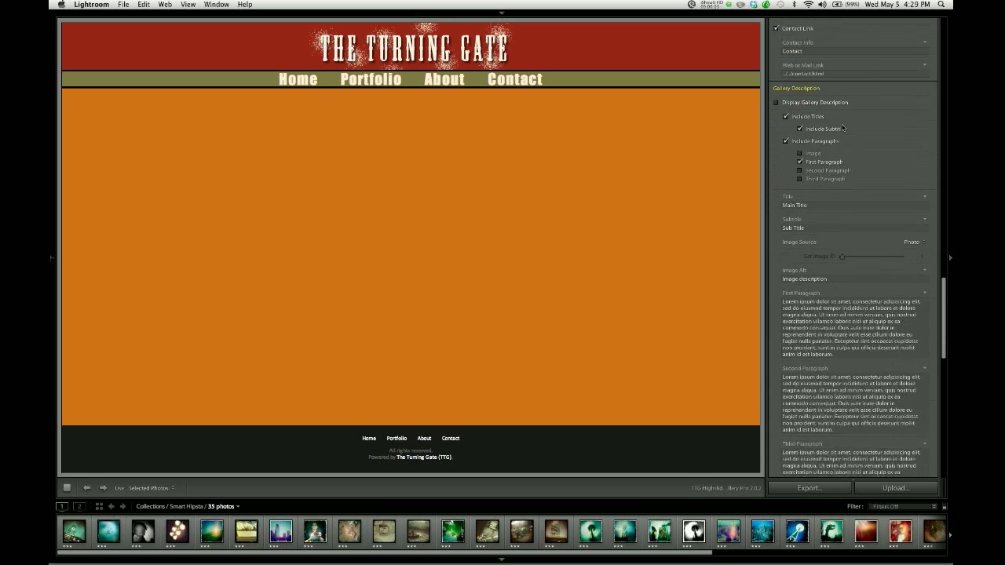
{"action": "scroll", "scroll_direction": "down", "scroll_amount": 3}
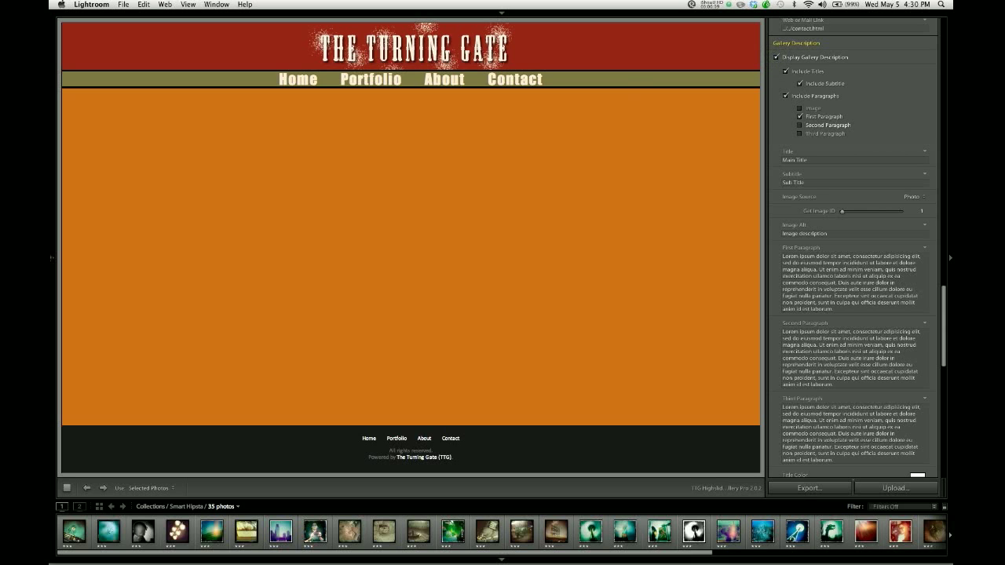
{"action": "left_click", "coordinate": [776, 57]}
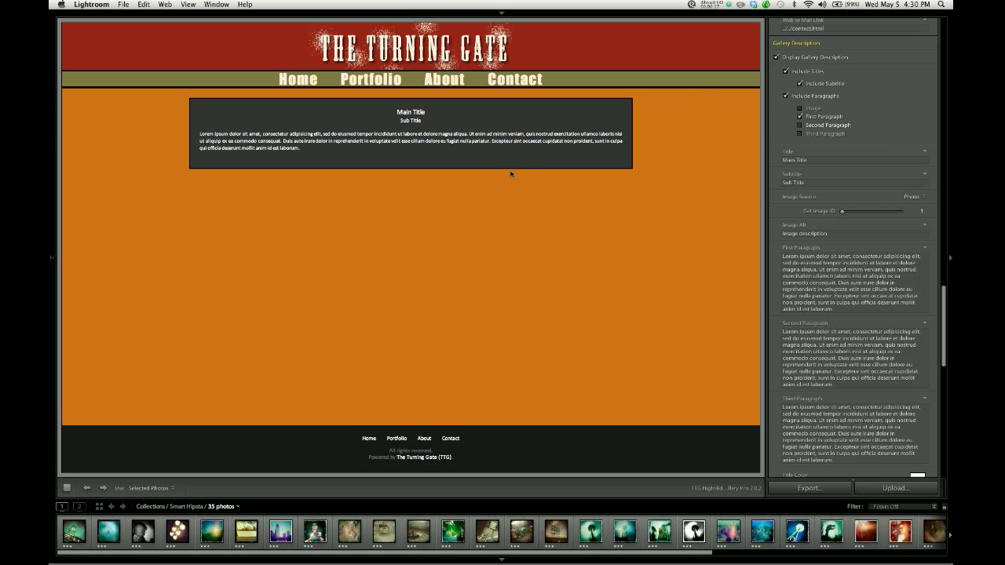
{"action": "mouse_move", "coordinate": [494, 189]}
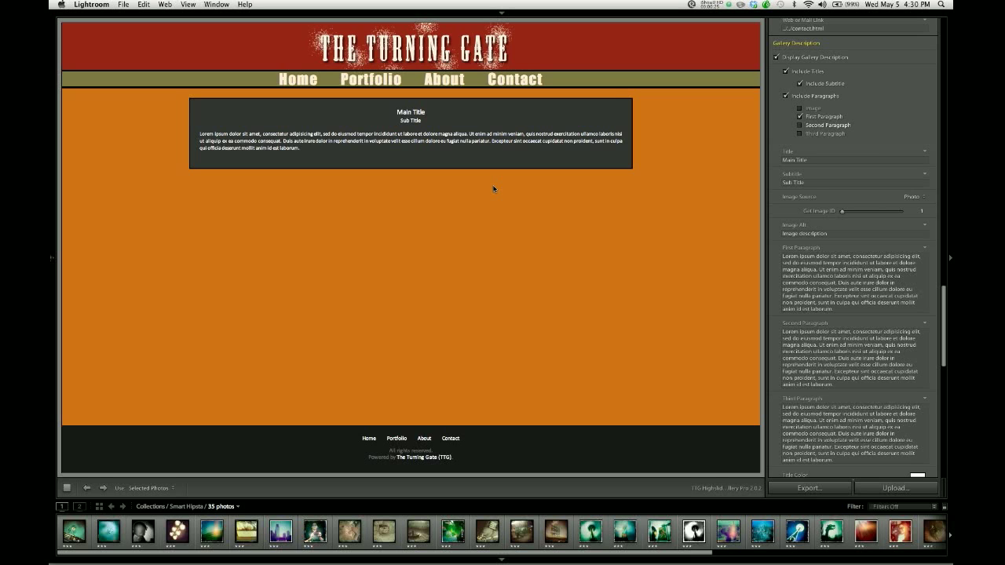
{"action": "mouse_move", "coordinate": [462, 121]}
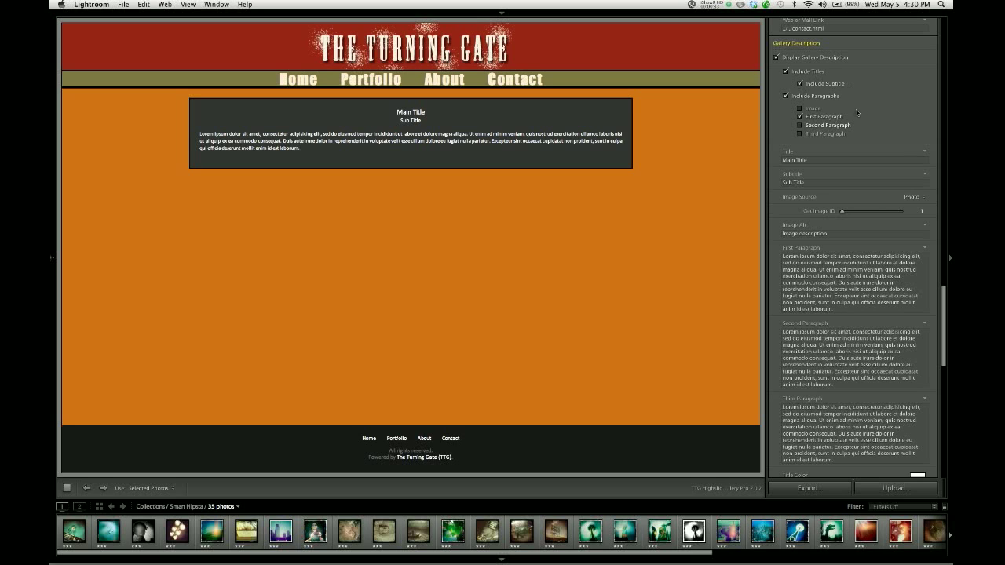
{"action": "mouse_move", "coordinate": [767, 102]}
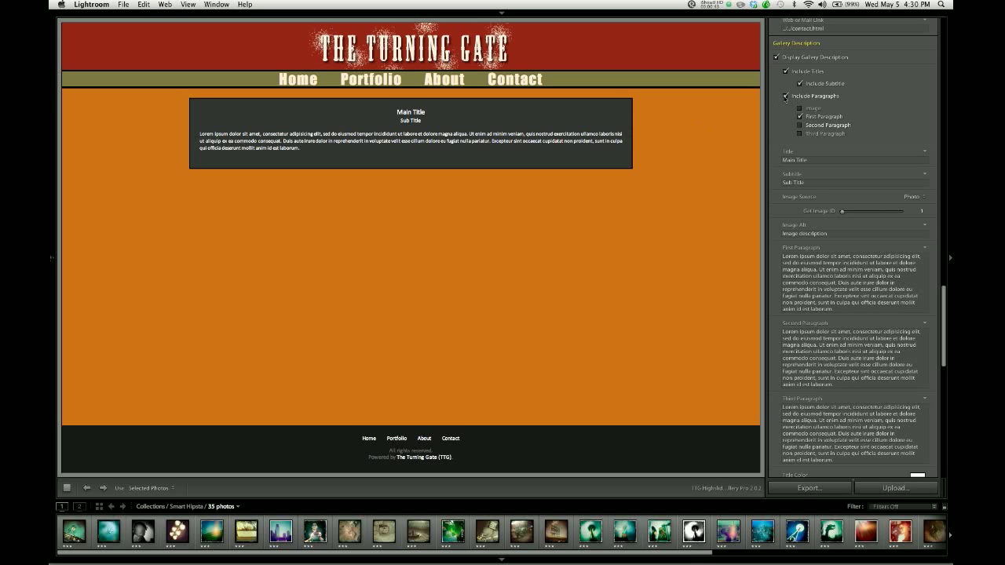
Include the First, Second and Third placeholder paragraphs under the description title
{"action": "left_click", "coordinate": [785, 96]}
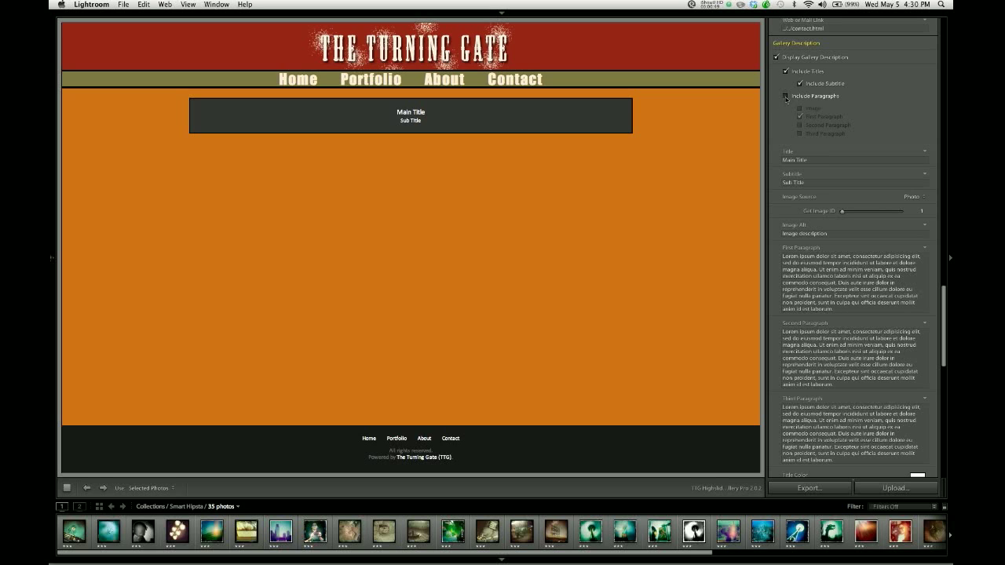
{"action": "left_click", "coordinate": [785, 96]}
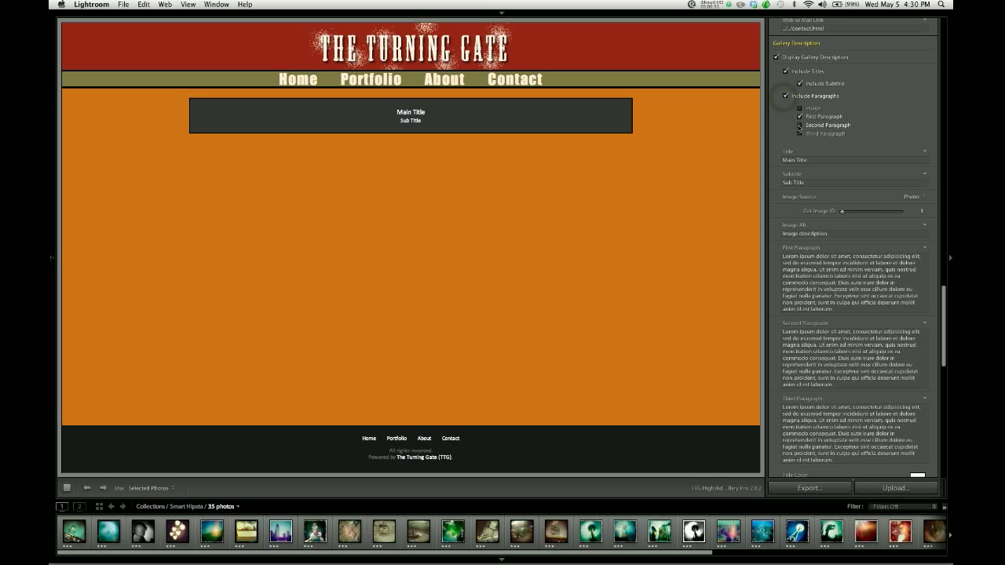
{"action": "left_click", "coordinate": [802, 116]}
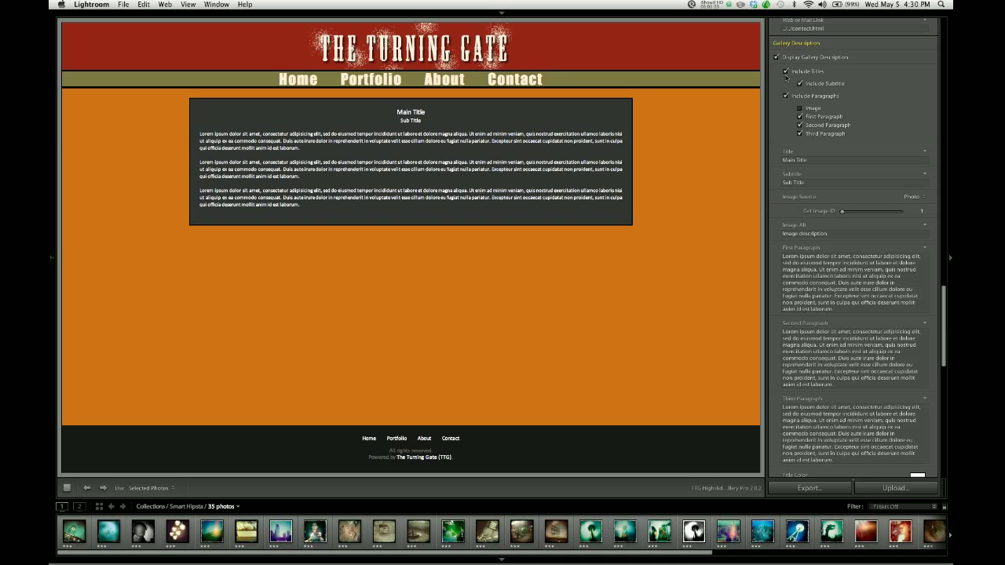
{"action": "left_click", "coordinate": [799, 85]}
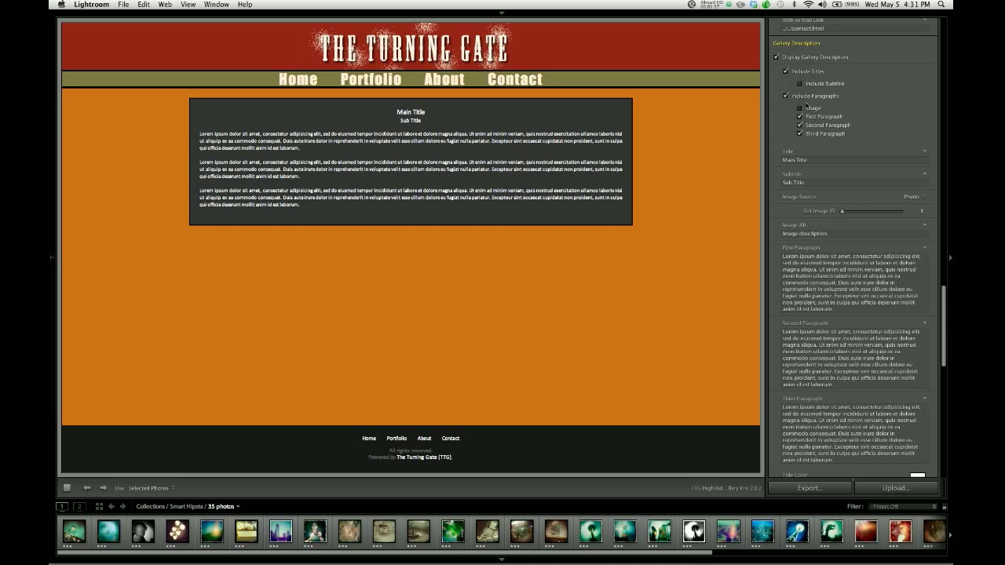
{"action": "left_click", "coordinate": [800, 85]}
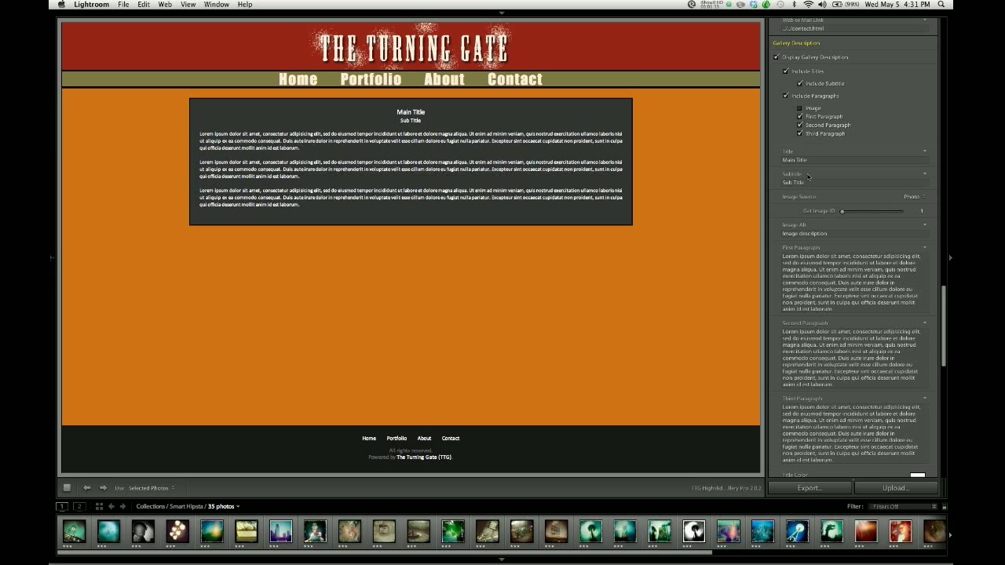
{"action": "mouse_move", "coordinate": [760, 171]}
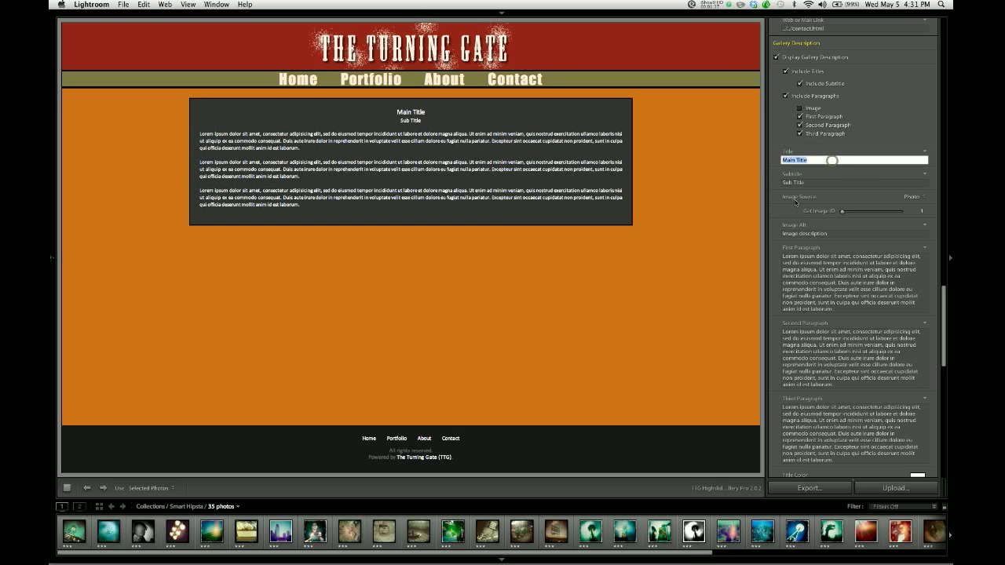
Enter 'Spaghetti Western' as the title and 'Demonstration Template for Highslide Tutorial' as subtitle
{"action": "type", "text": "Spl"}
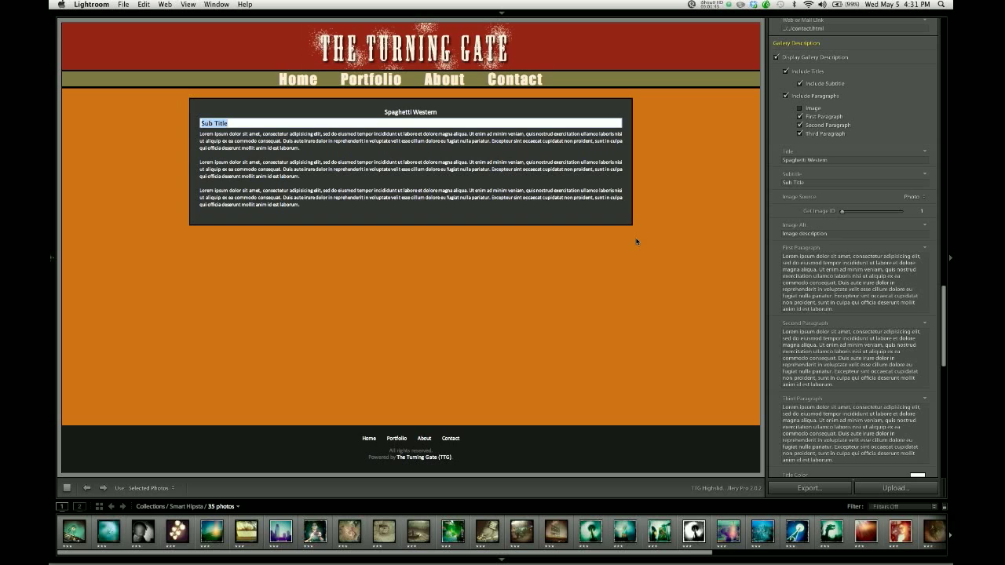
{"action": "type", "text": "Demonstration Template for u"}
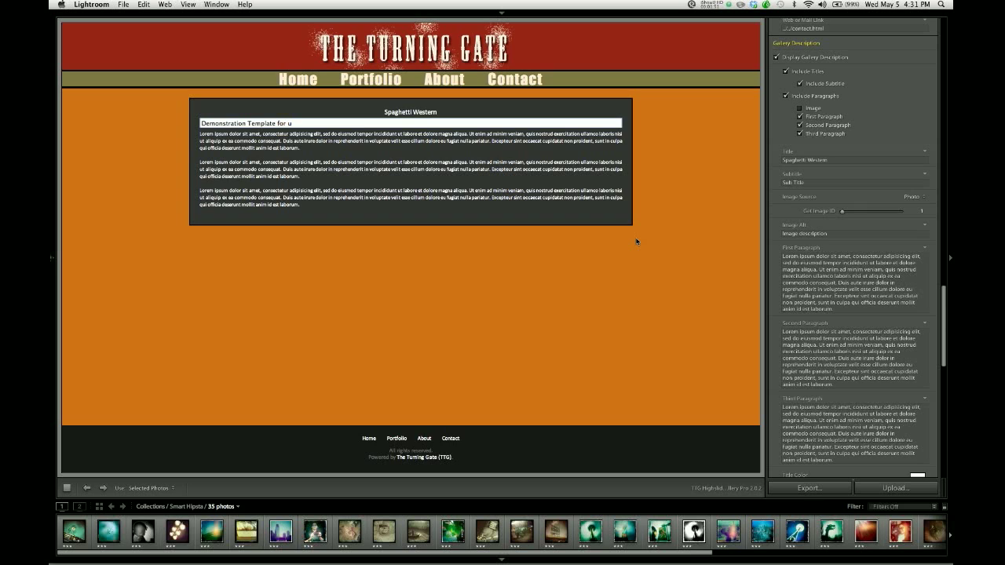
{"action": "type", "text": "High"}
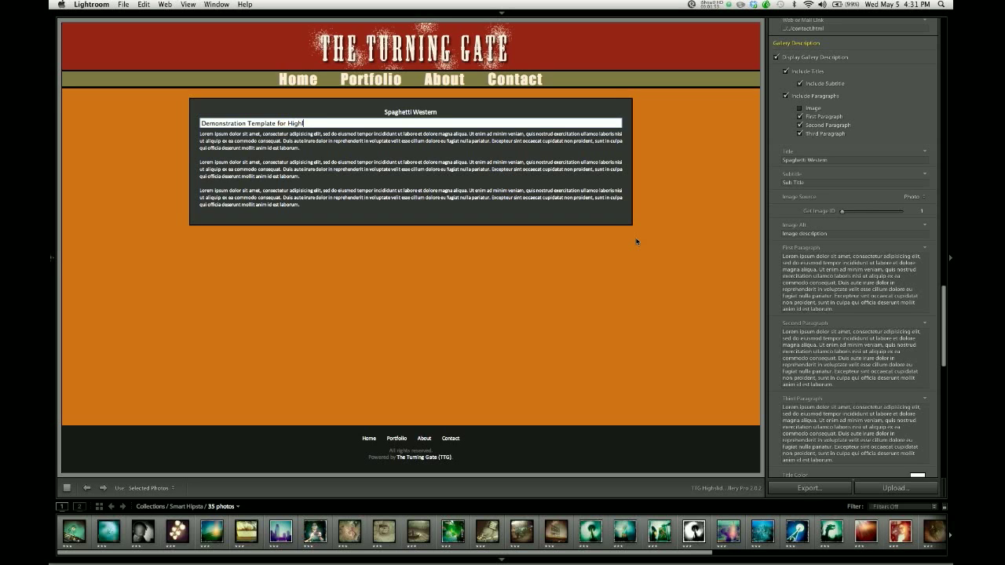
{"action": "type", "text": "slide Tutorial"}
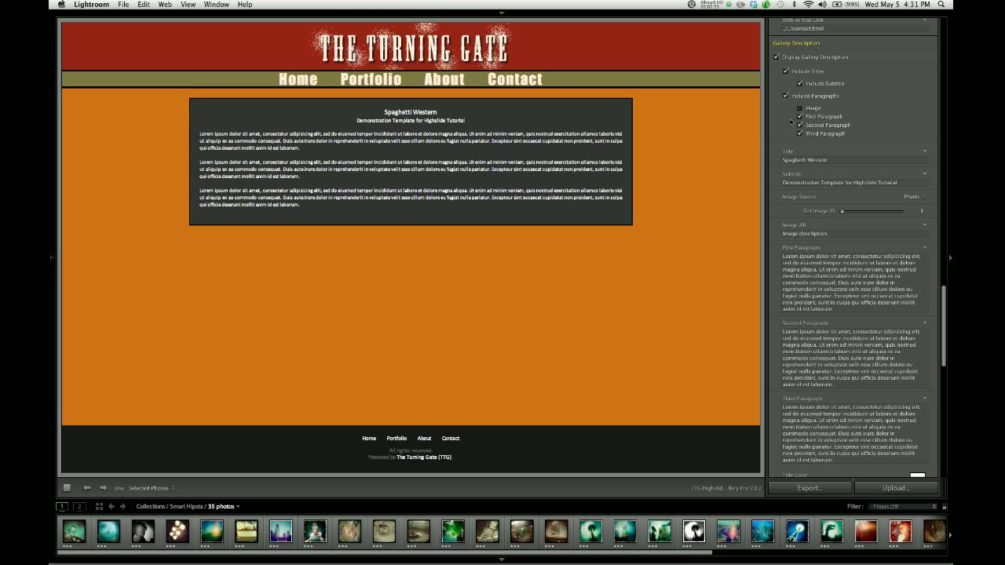
Include an image in the description box, using the first filmstrip photo
{"action": "left_click", "coordinate": [798, 107]}
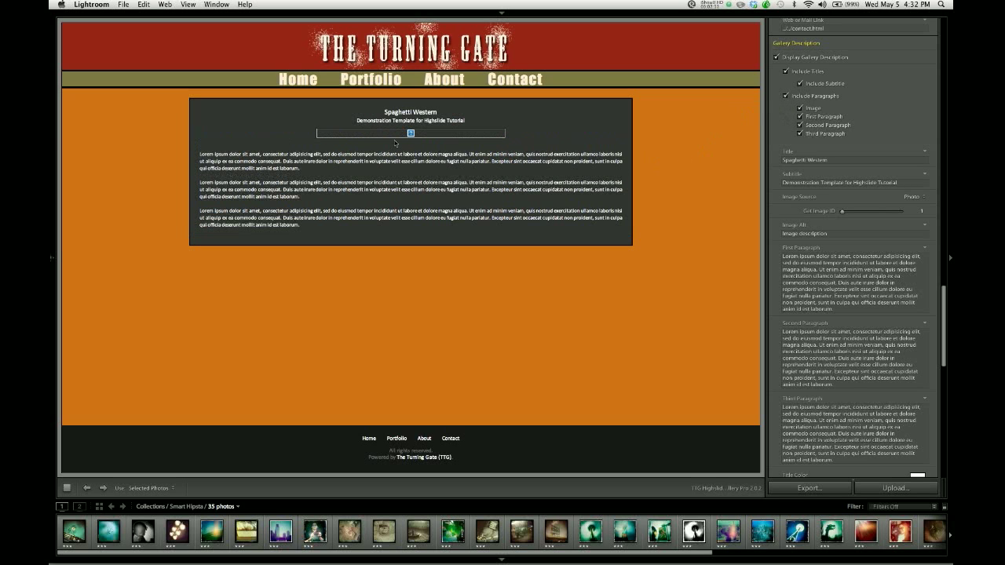
{"action": "mouse_move", "coordinate": [422, 138]}
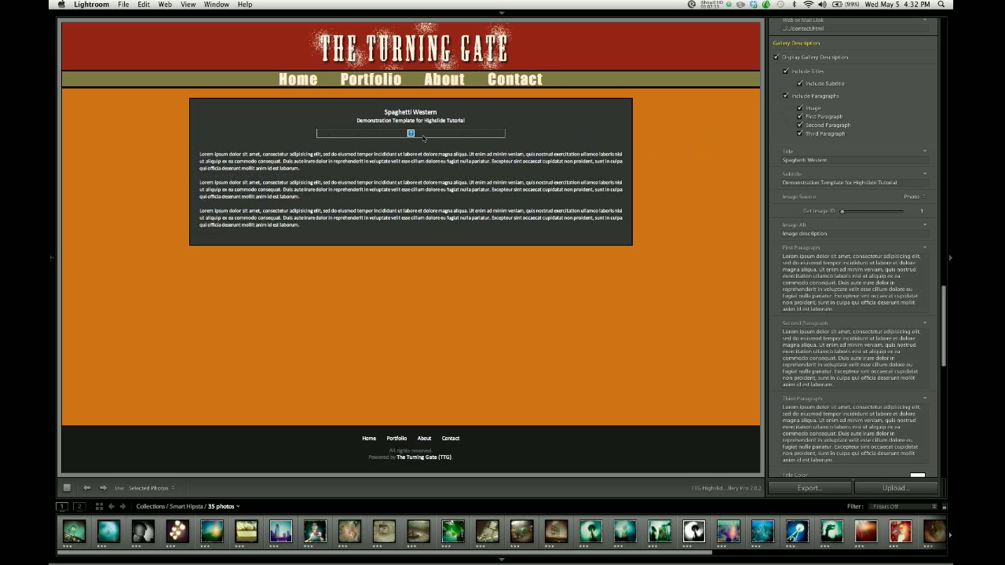
{"action": "mouse_move", "coordinate": [255, 396]}
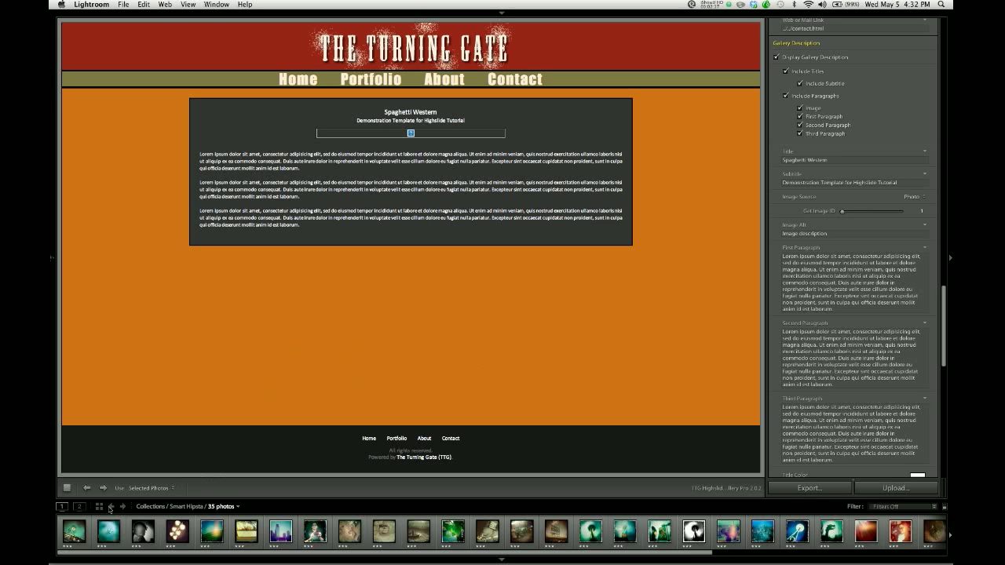
{"action": "left_click", "coordinate": [75, 533]}
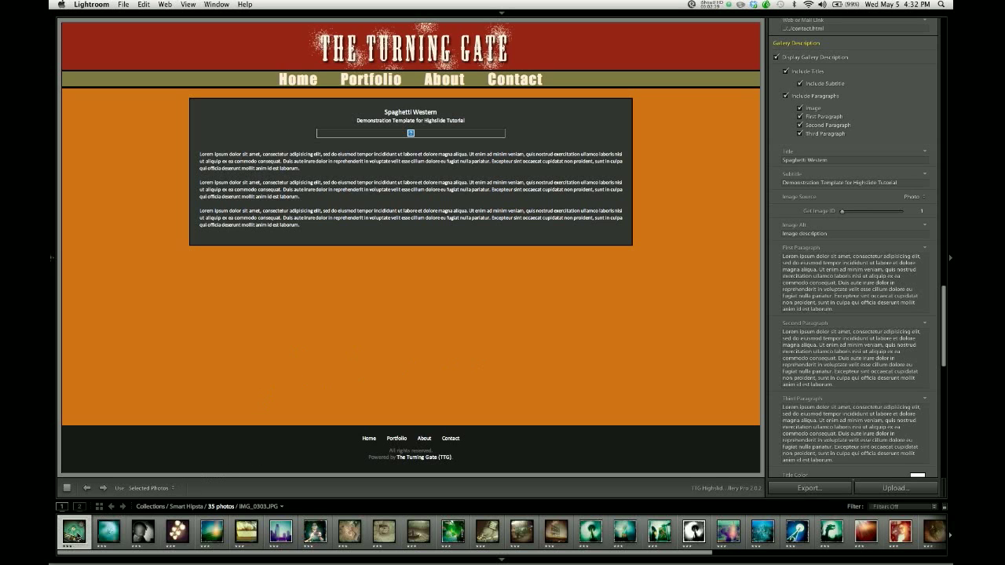
{"action": "left_click", "coordinate": [75, 532]}
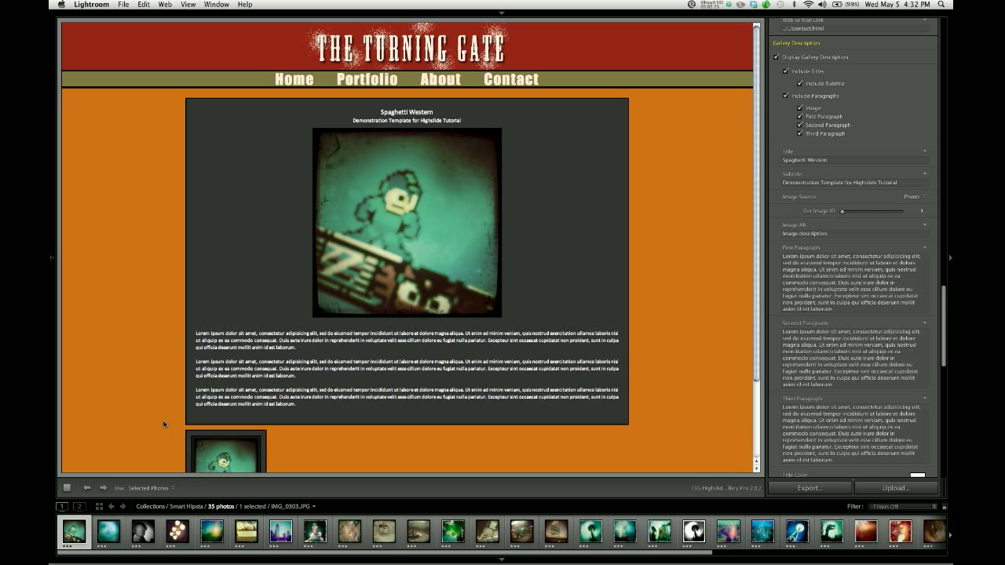
{"action": "scroll", "scroll_direction": "down", "scroll_amount": 3}
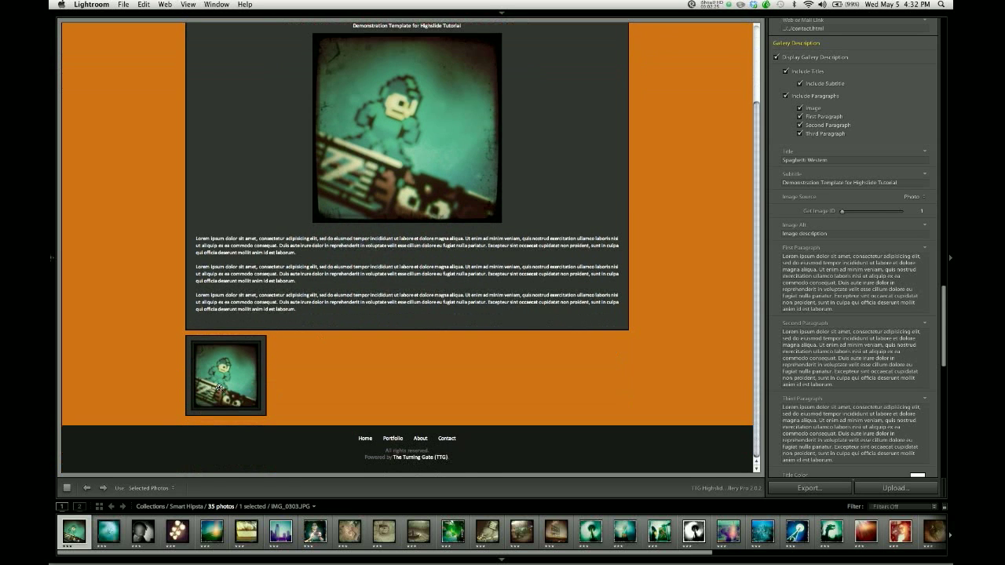
{"action": "mouse_move", "coordinate": [276, 330]}
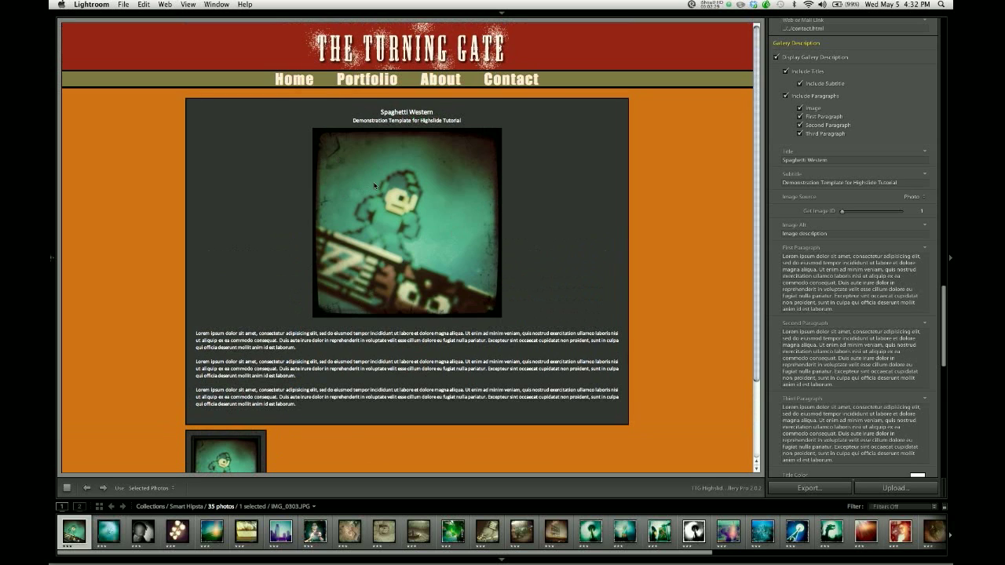
{"action": "mouse_move", "coordinate": [616, 171]}
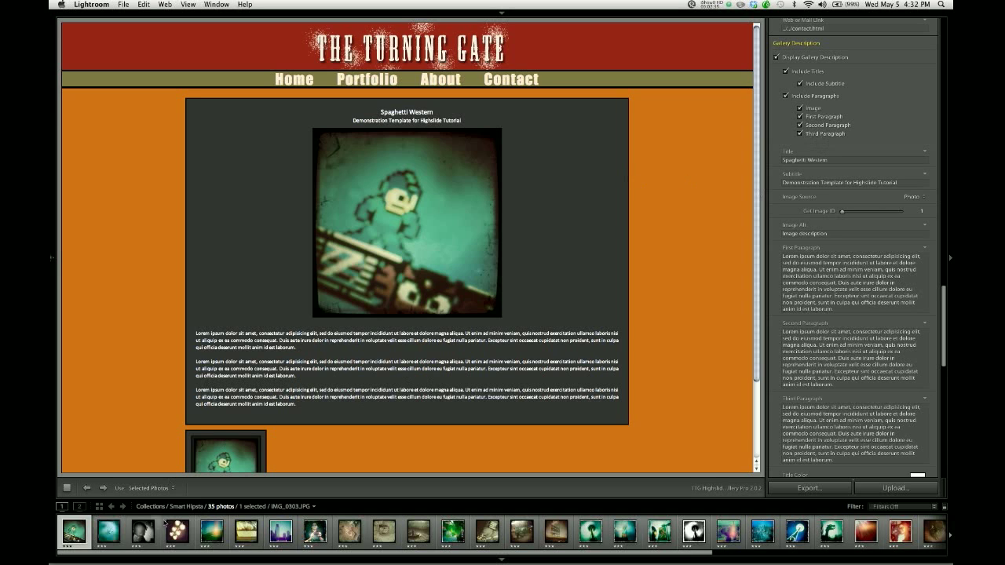
Show more gallery thumbnails and switch the description box image to the black-and-white portrait
{"action": "left_click", "coordinate": [211, 532]}
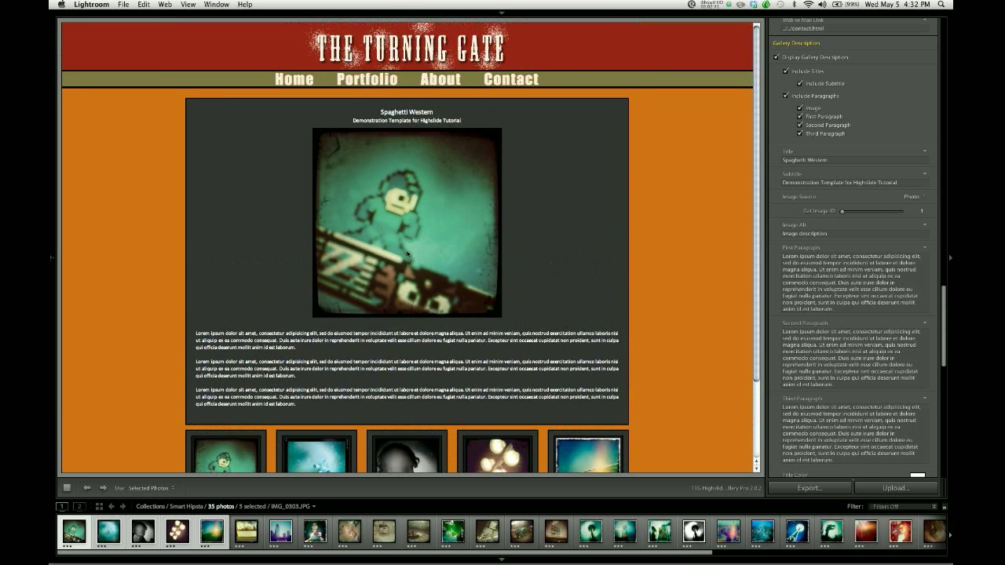
{"action": "mouse_move", "coordinate": [412, 201]}
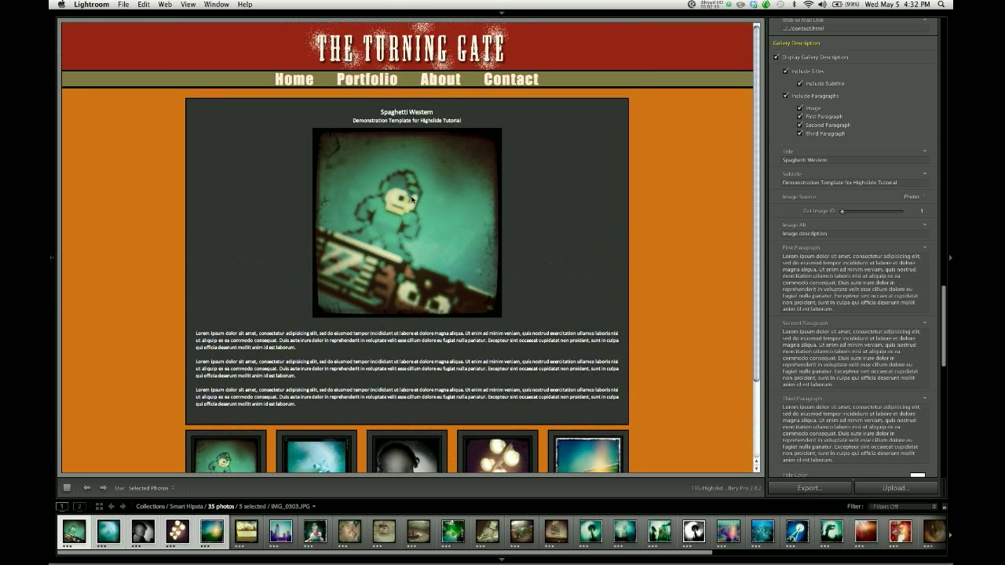
{"action": "scroll", "scroll_direction": "up", "scroll_amount": 3}
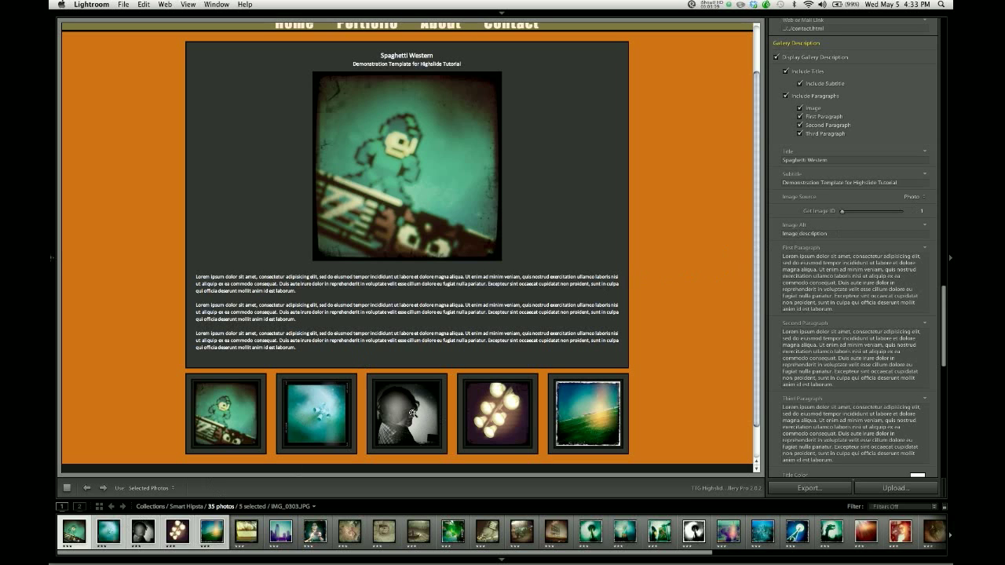
{"action": "left_click", "coordinate": [405, 415]}
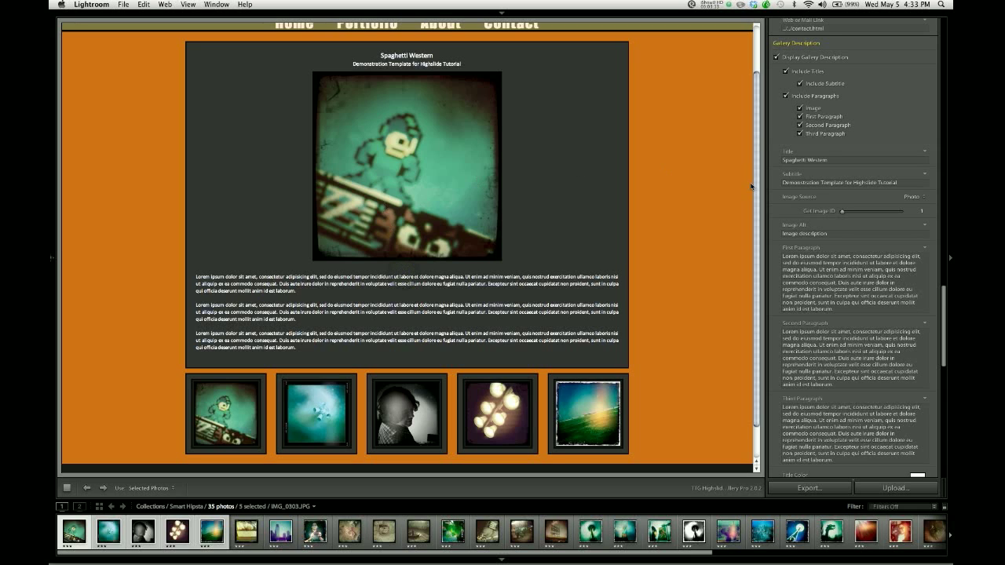
{"action": "mouse_move", "coordinate": [401, 377]}
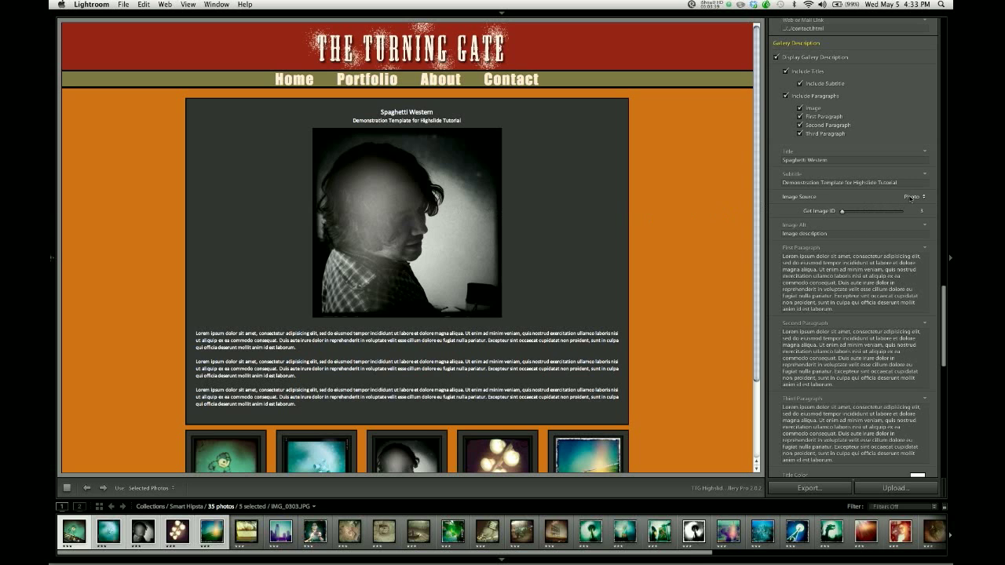
Reduce the featured portrait's image size to a small thumbnail above the paragraphs
{"action": "left_click", "coordinate": [911, 196]}
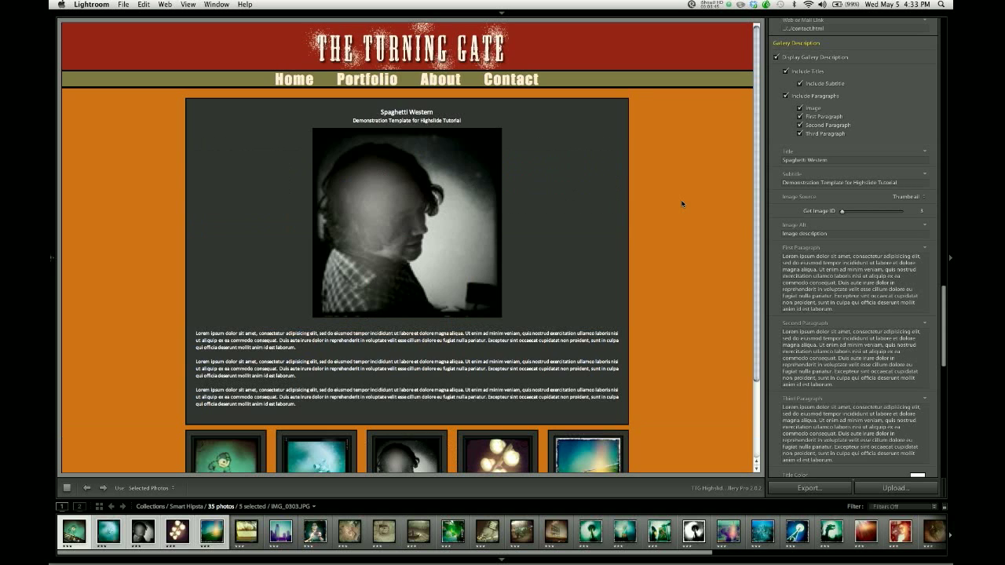
{"action": "mouse_move", "coordinate": [612, 253]}
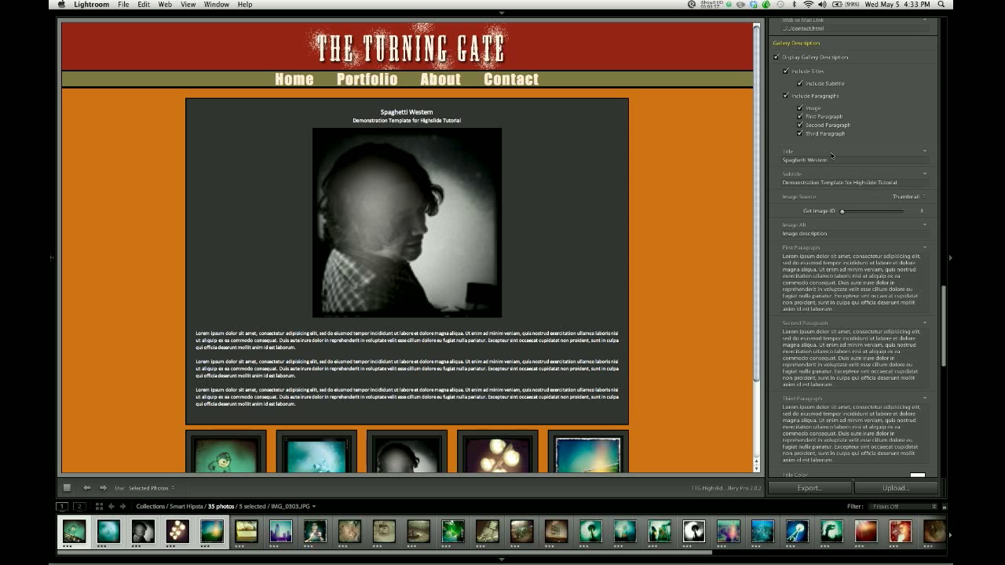
{"action": "scroll", "scroll_direction": "down", "scroll_amount": 3}
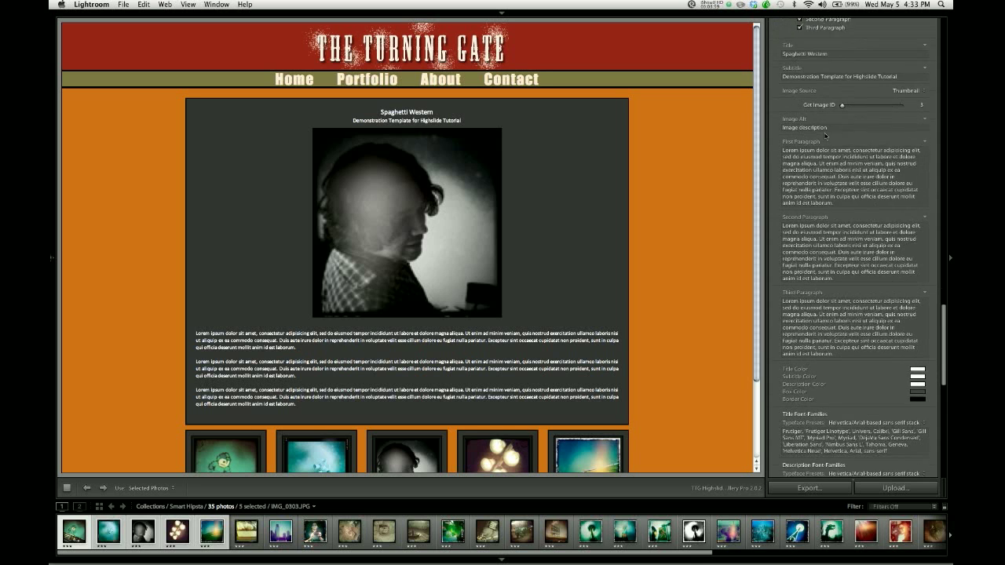
{"action": "scroll", "scroll_direction": "down", "scroll_amount": 3}
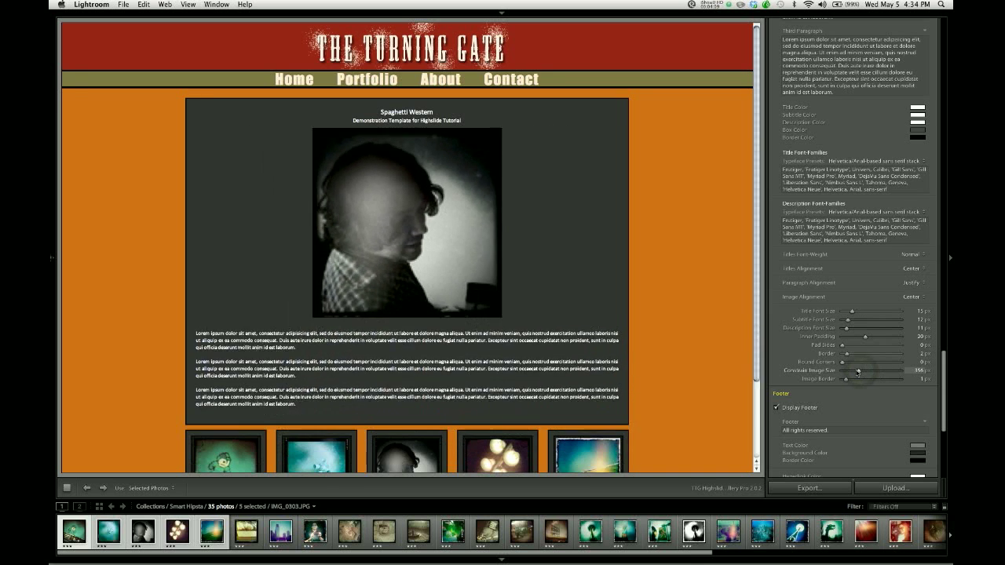
{"action": "left_click_drag", "start_coordinate": [858, 371], "coordinate": [845, 370]}
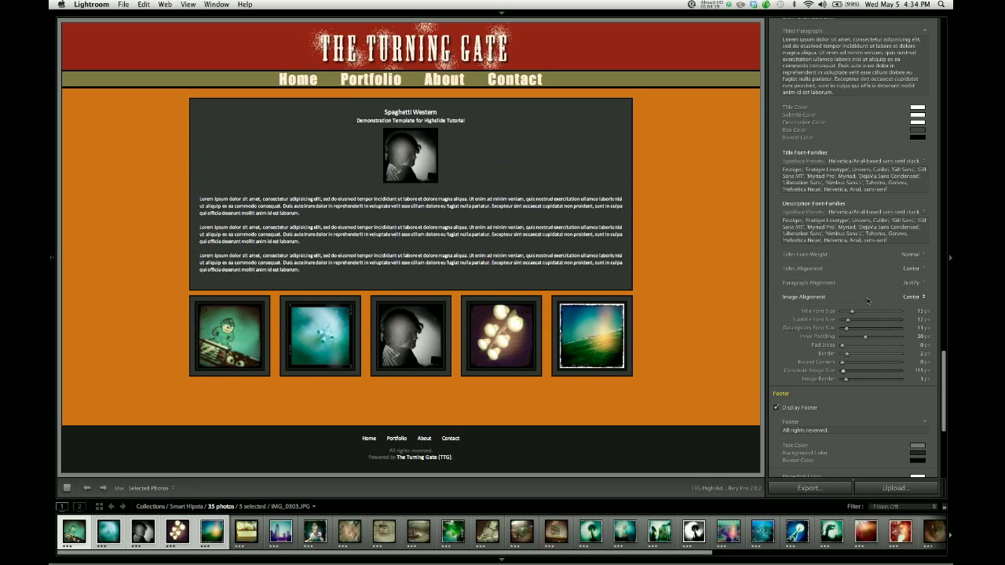
Set Image Alignment to Left so text wraps beside the portrait, and adjust its border width
{"action": "left_click", "coordinate": [914, 297]}
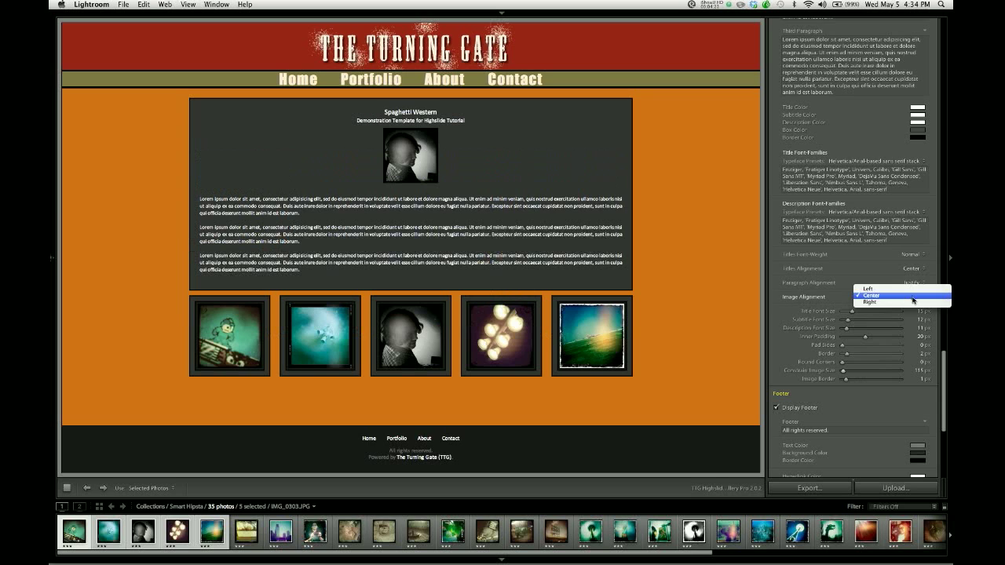
{"action": "mouse_move", "coordinate": [872, 289]}
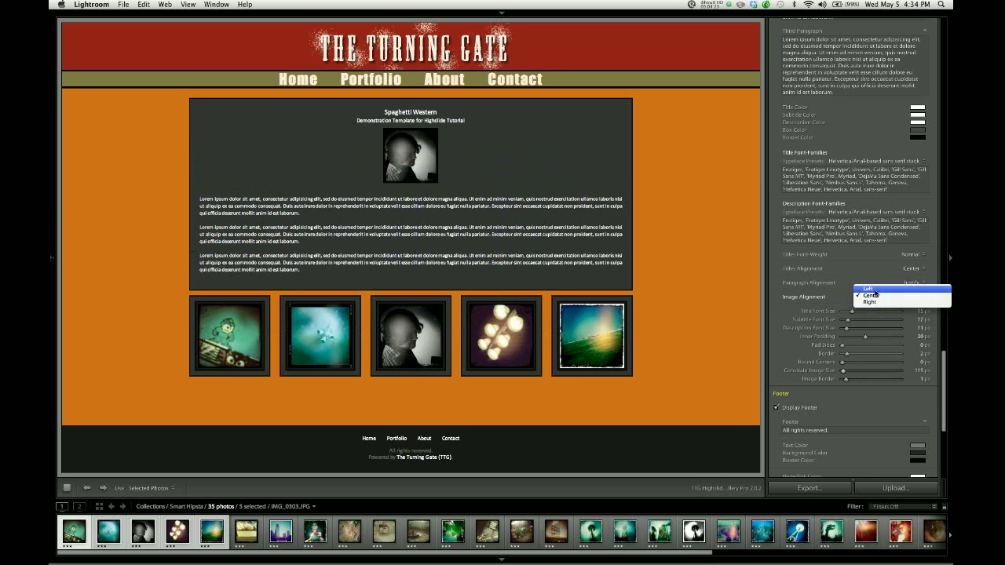
{"action": "left_click", "coordinate": [870, 292]}
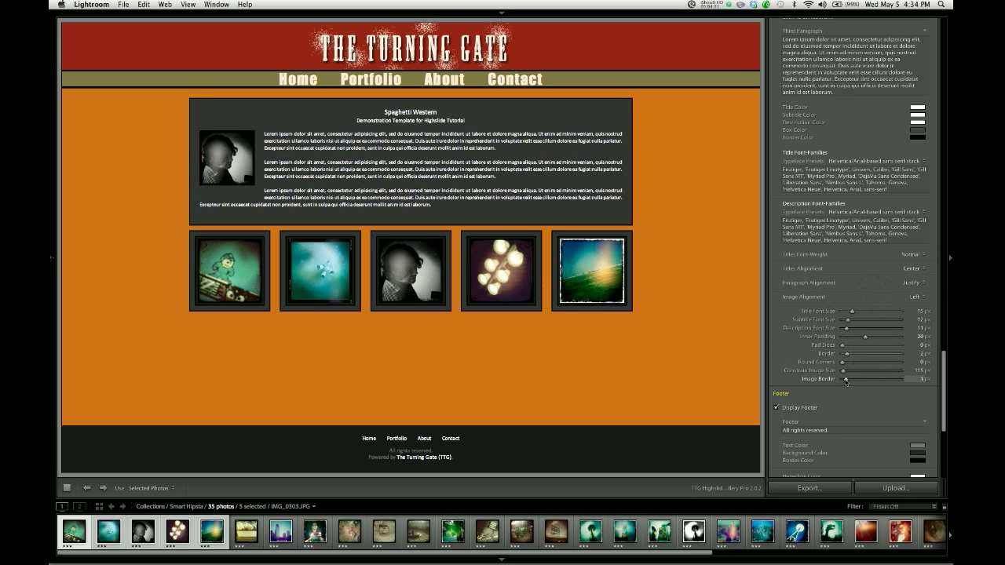
{"action": "left_click_drag", "start_coordinate": [848, 378], "coordinate": [902, 378]}
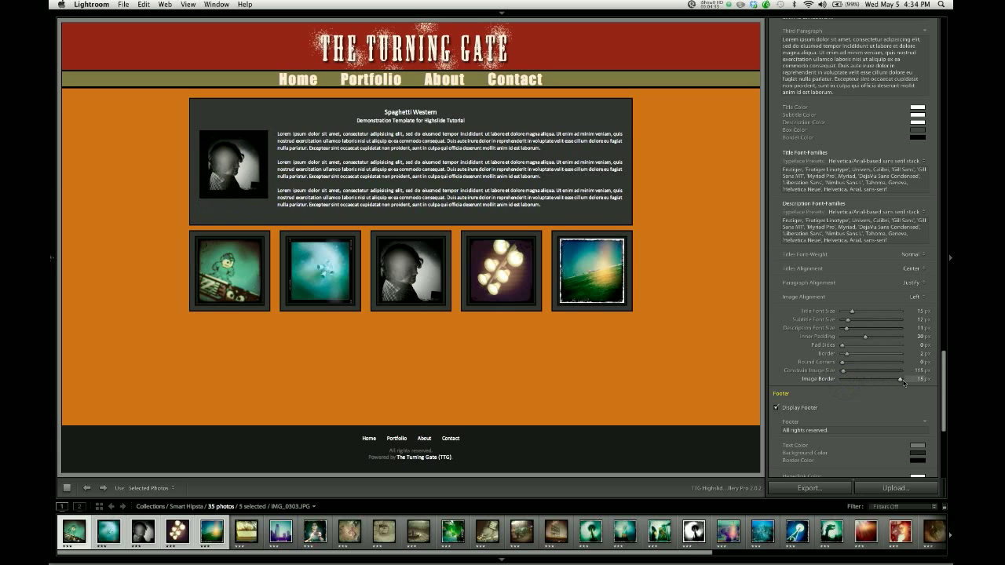
{"action": "left_click_drag", "start_coordinate": [901, 377], "coordinate": [861, 377]}
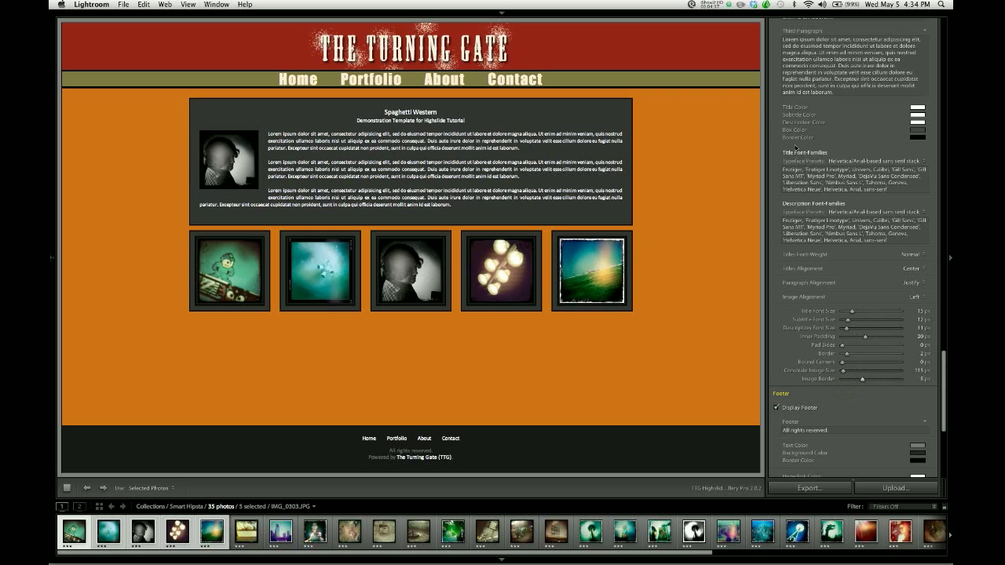
Try green and other border colours for the description box, ending with an unobtrusive one
{"action": "scroll", "scroll_direction": "up", "scroll_amount": 3}
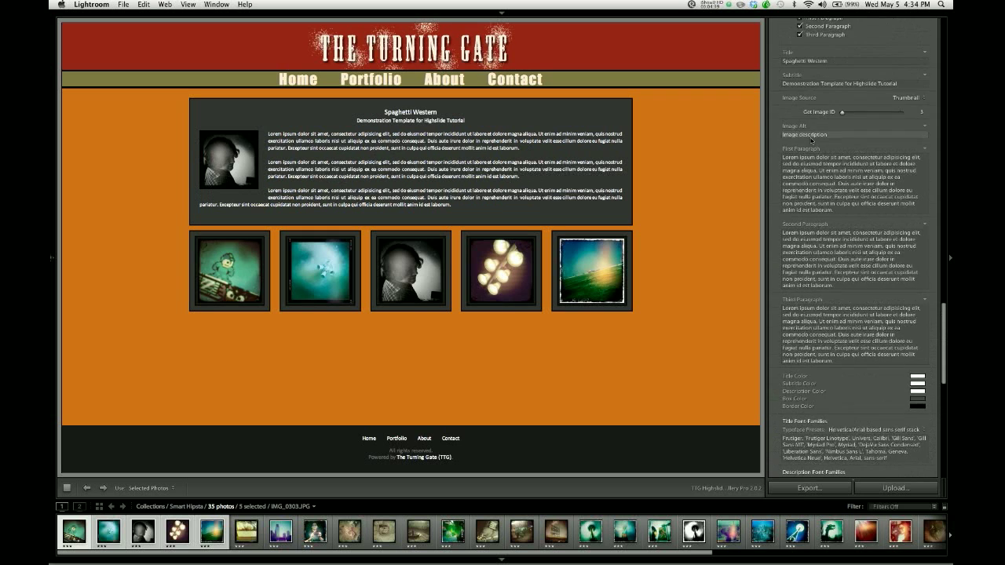
{"action": "scroll", "scroll_direction": "up", "scroll_amount": 3}
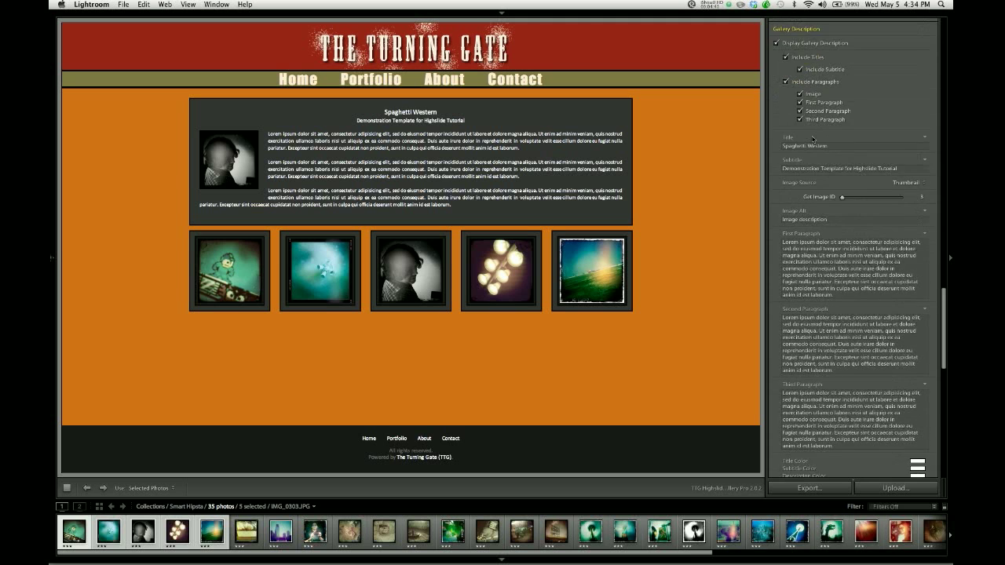
{"action": "scroll", "scroll_direction": "down", "scroll_amount": 3}
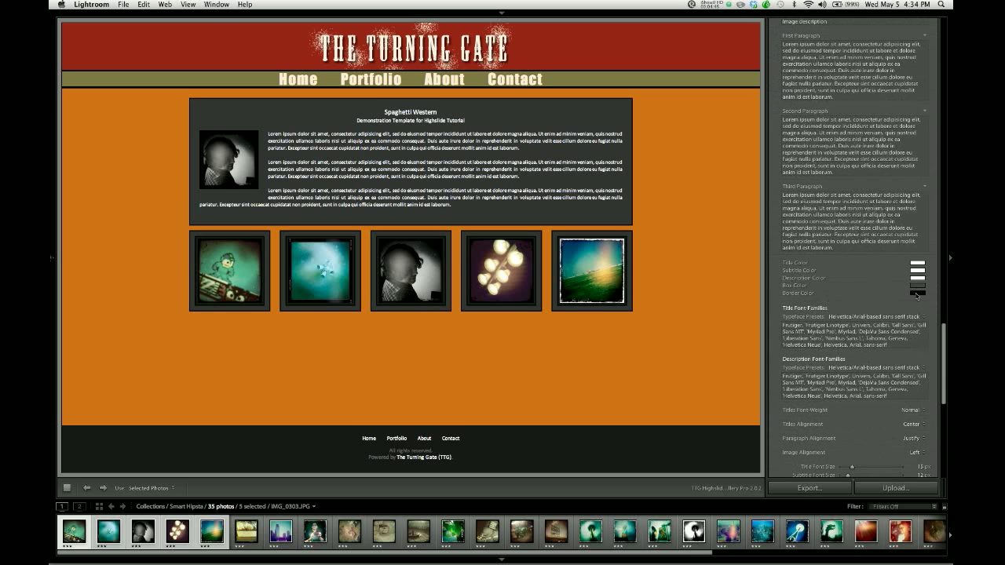
{"action": "left_click", "coordinate": [917, 294]}
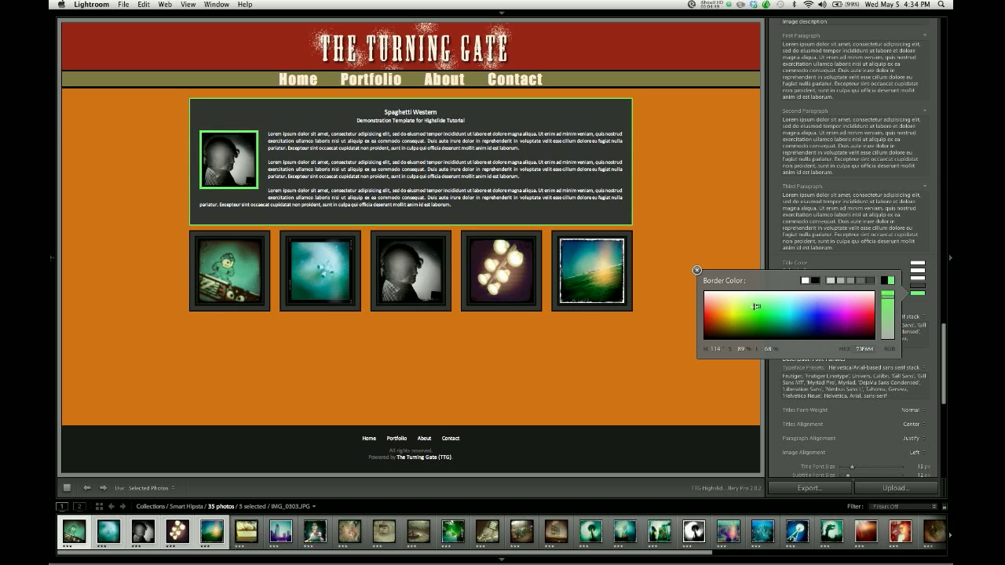
{"action": "left_click", "coordinate": [743, 311]}
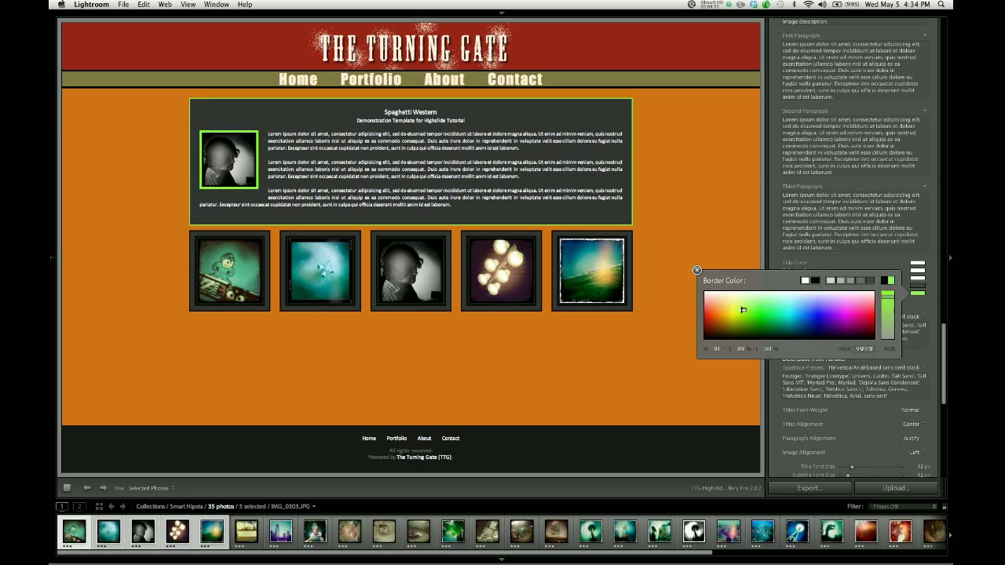
{"action": "left_click", "coordinate": [732, 314]}
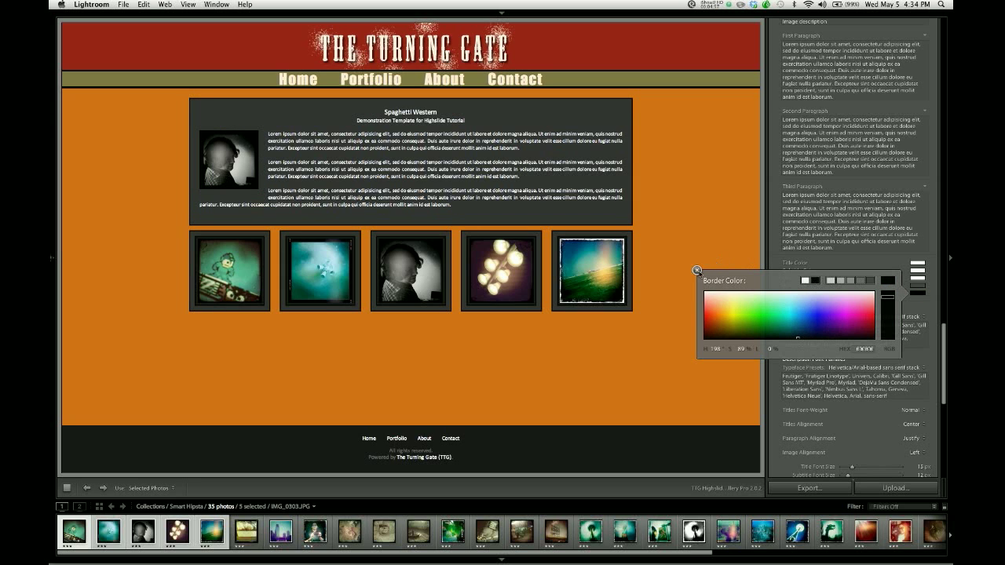
{"action": "left_click", "coordinate": [696, 271]}
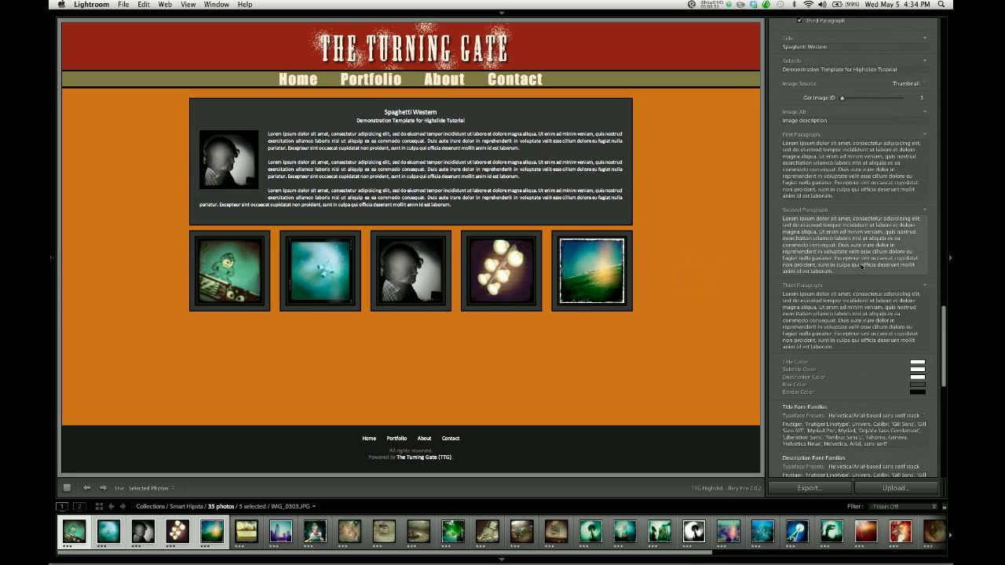
Change the description box image to the green-toned photo, entering 'Matthew' in the image field
{"action": "scroll", "scroll_direction": "up", "scroll_amount": 3}
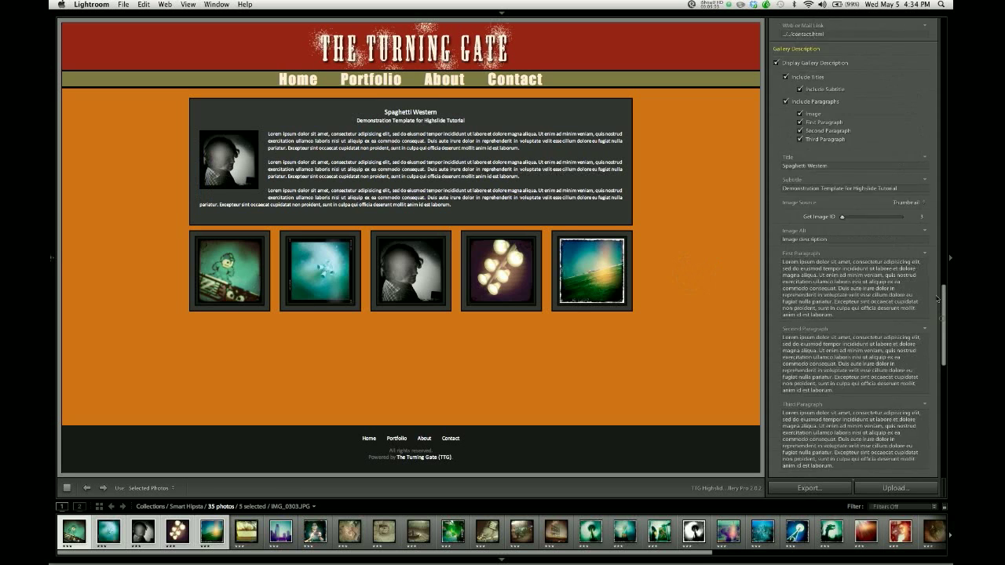
{"action": "scroll", "scroll_direction": "up", "scroll_amount": 3}
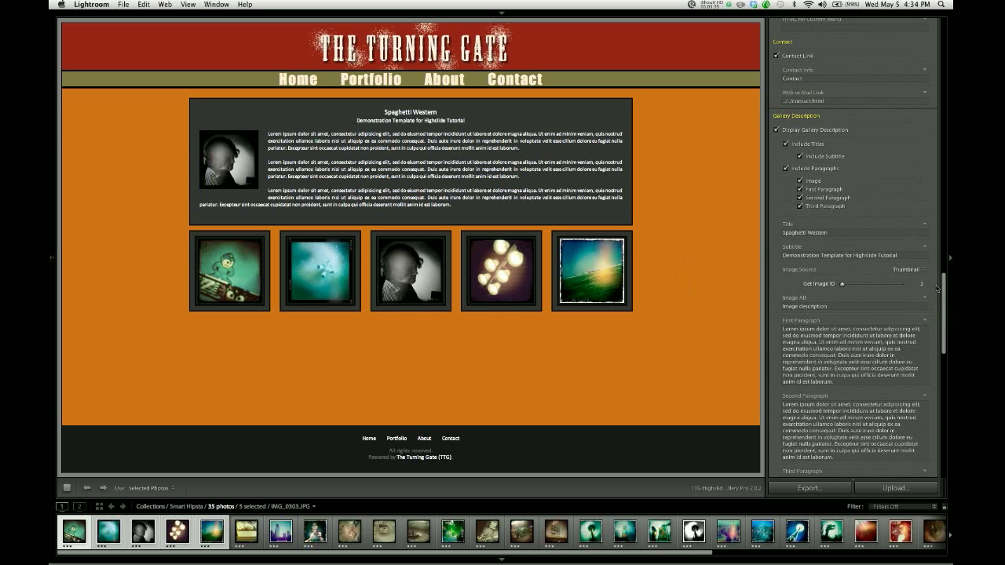
{"action": "scroll", "scroll_direction": "down", "scroll_amount": 3}
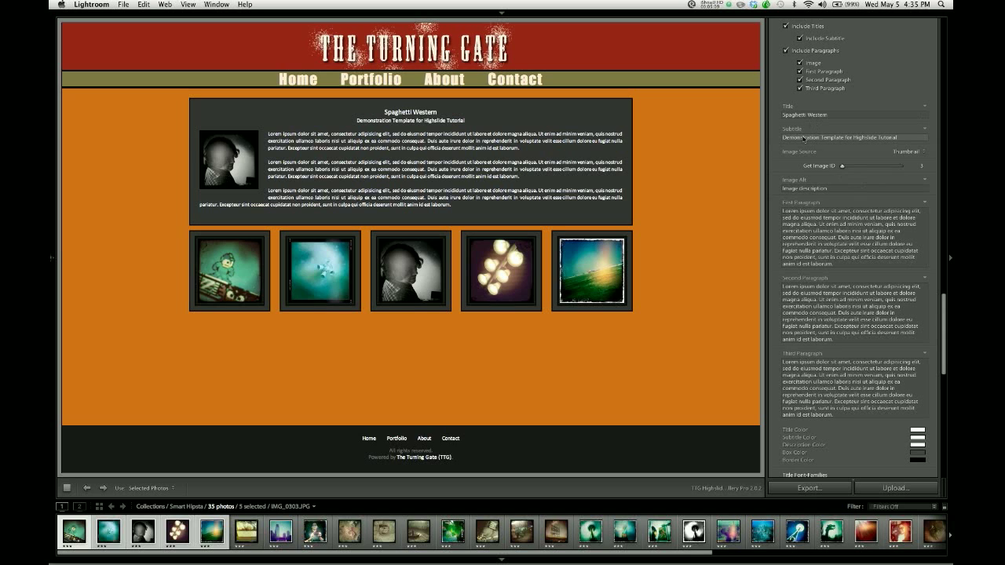
{"action": "left_click", "coordinate": [855, 189]}
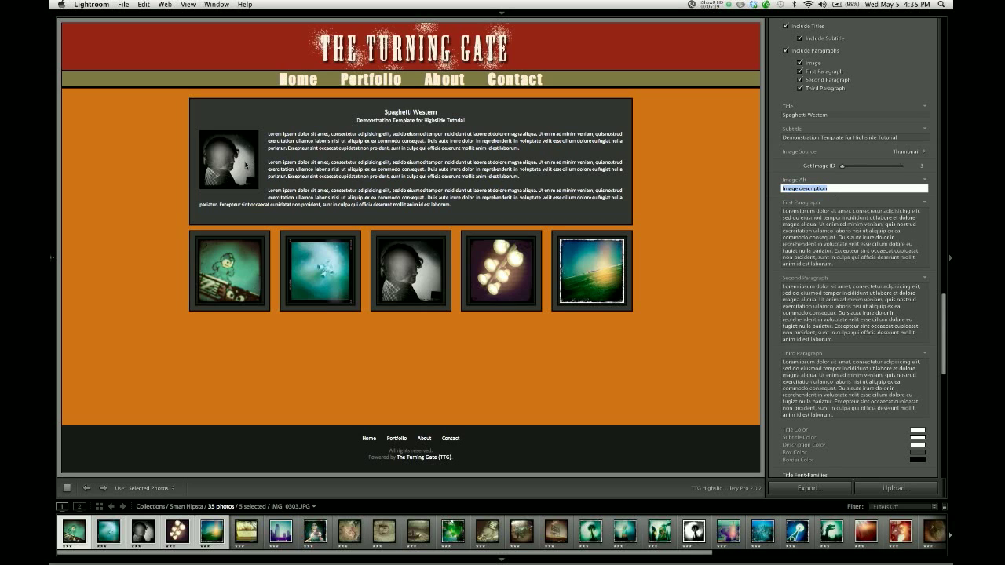
{"action": "mouse_move", "coordinate": [783, 165]}
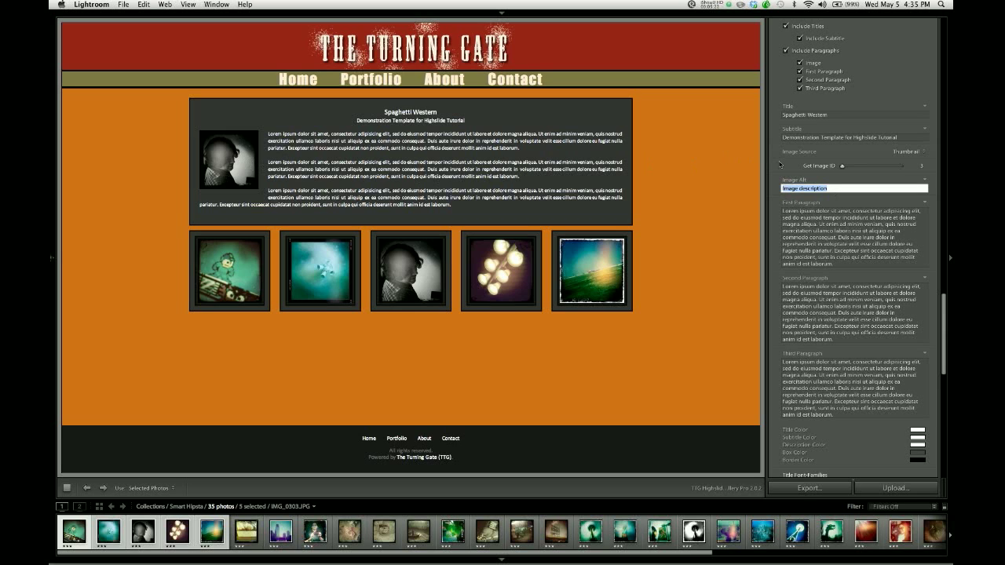
{"action": "type", "text": "Matthew"}
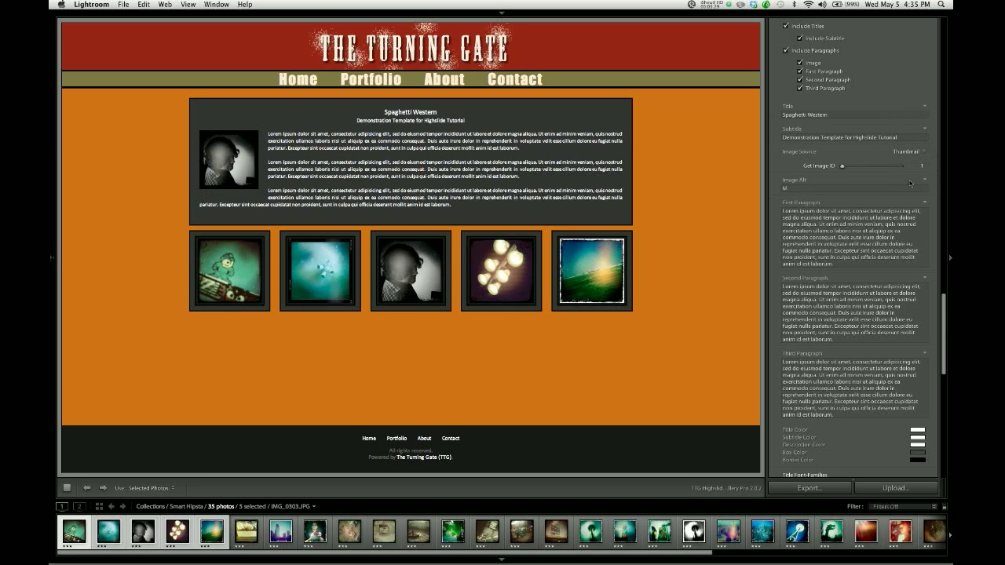
Give the description image the title 'Mega Man'
{"action": "left_click", "coordinate": [851, 189]}
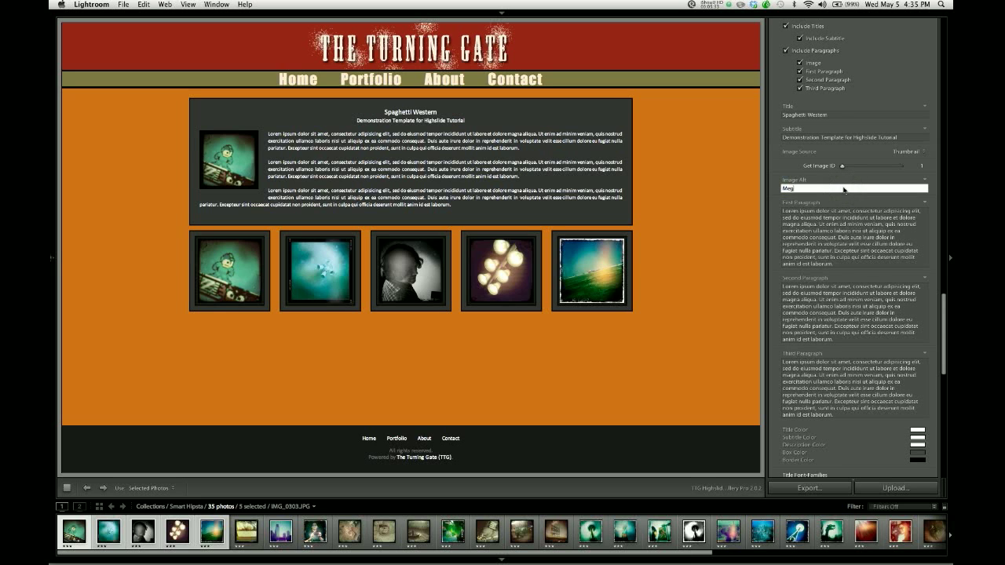
{"action": "type", "text": "Mega Man"}
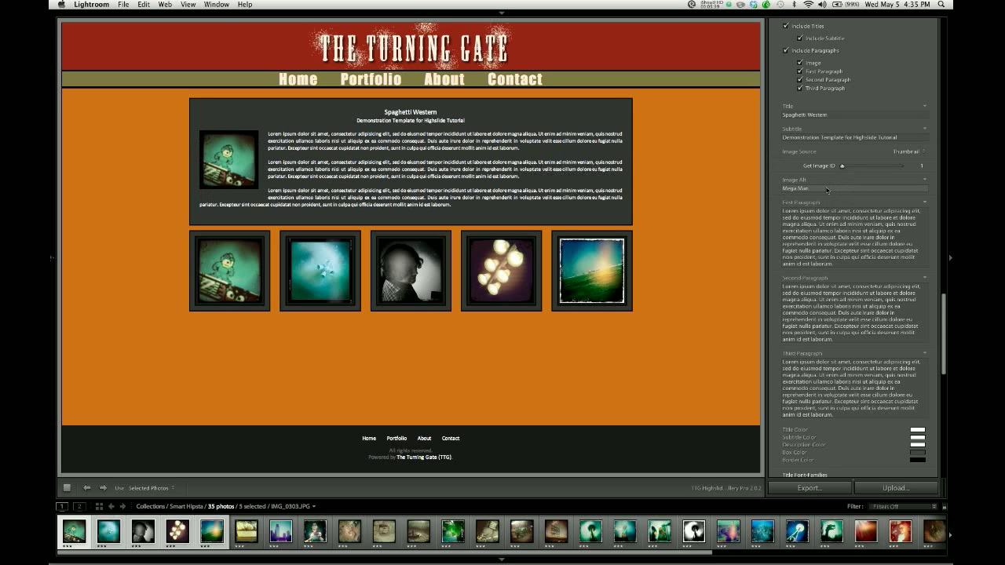
{"action": "scroll", "scroll_direction": "down", "scroll_amount": 3}
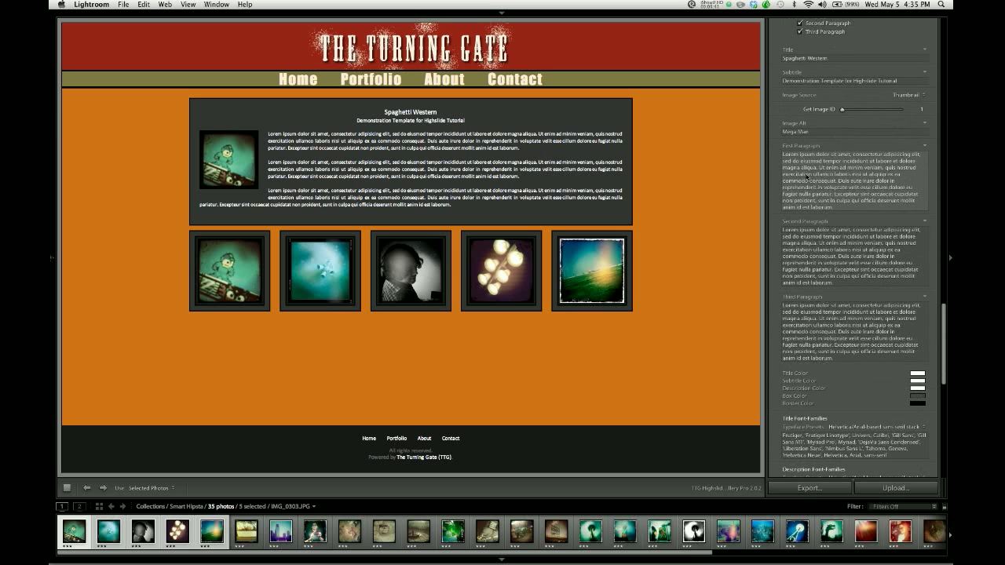
{"action": "scroll", "scroll_direction": "down", "scroll_amount": 3}
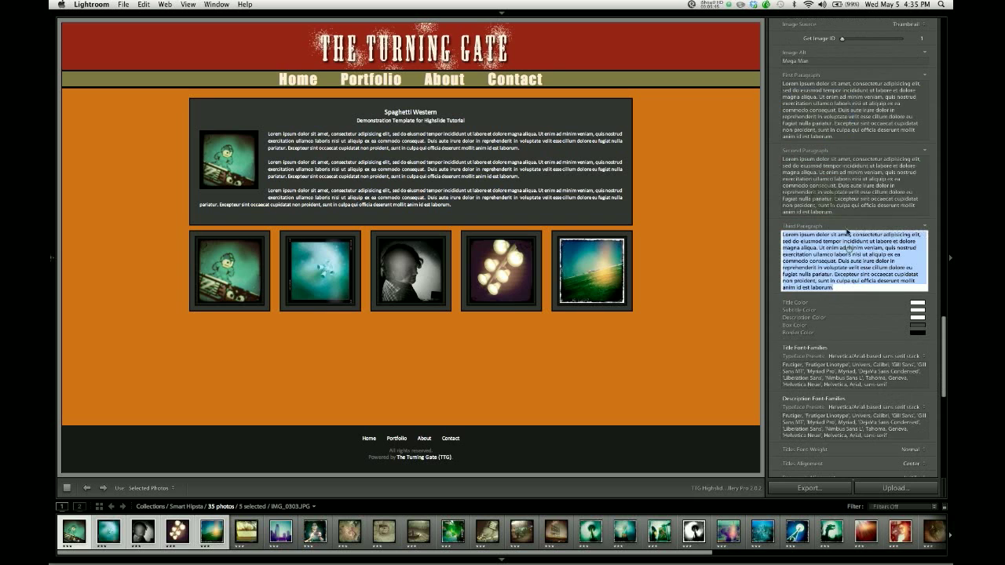
{"action": "scroll", "scroll_direction": "down", "scroll_amount": 3}
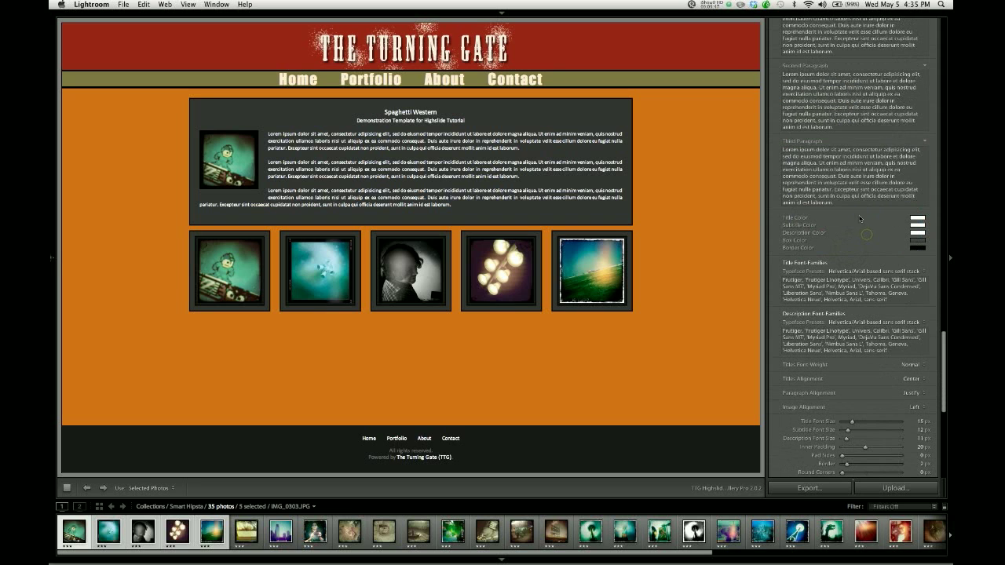
{"action": "scroll", "scroll_direction": "down", "scroll_amount": 3}
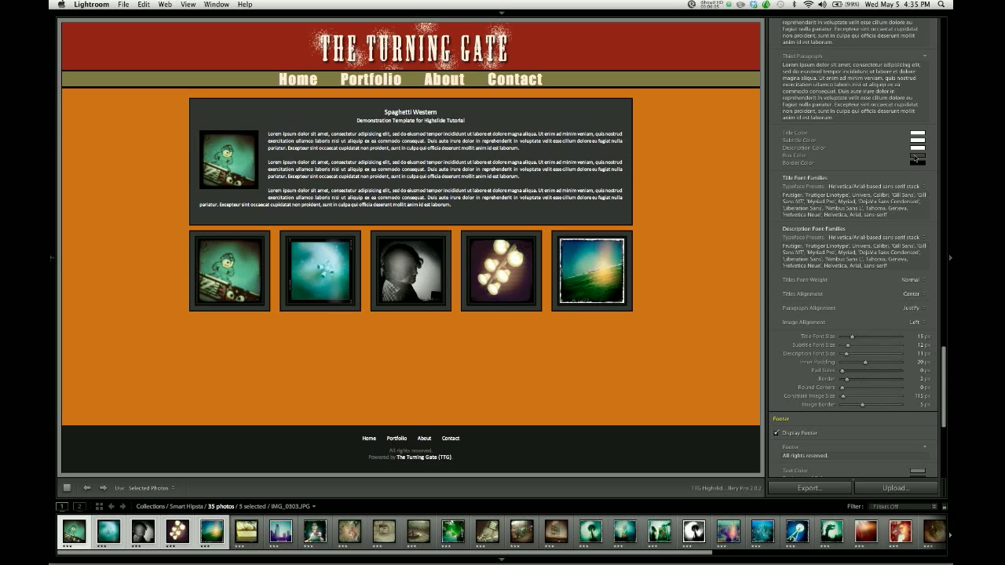
Set the description Box Color to a pale cream
{"action": "left_click", "coordinate": [917, 156]}
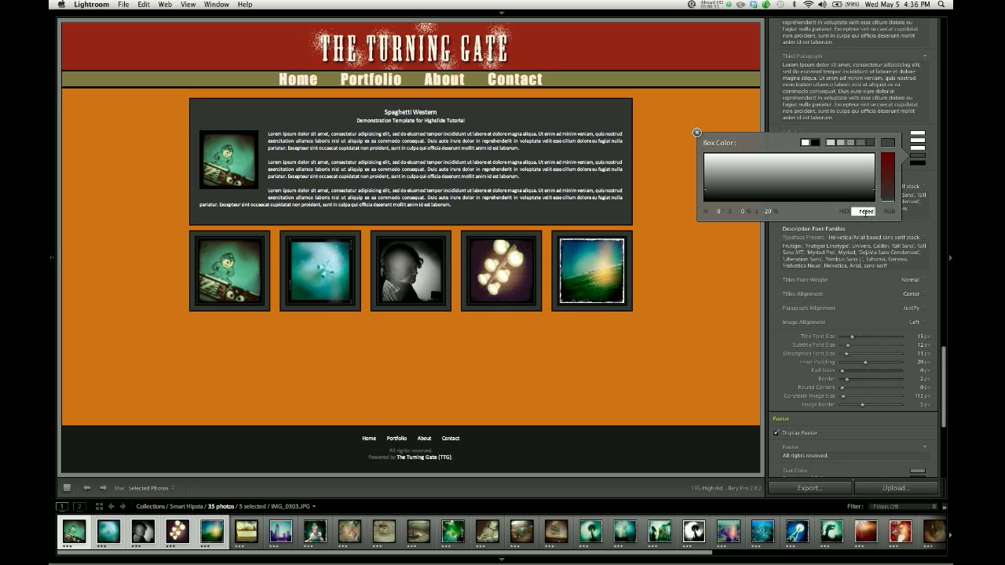
{"action": "left_click", "coordinate": [698, 132]}
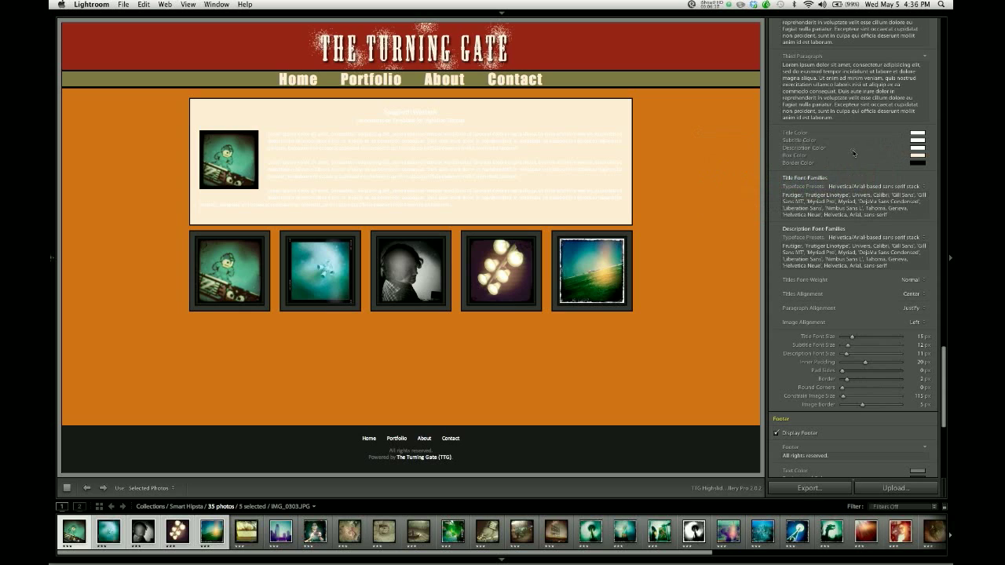
{"action": "mouse_move", "coordinate": [848, 170]}
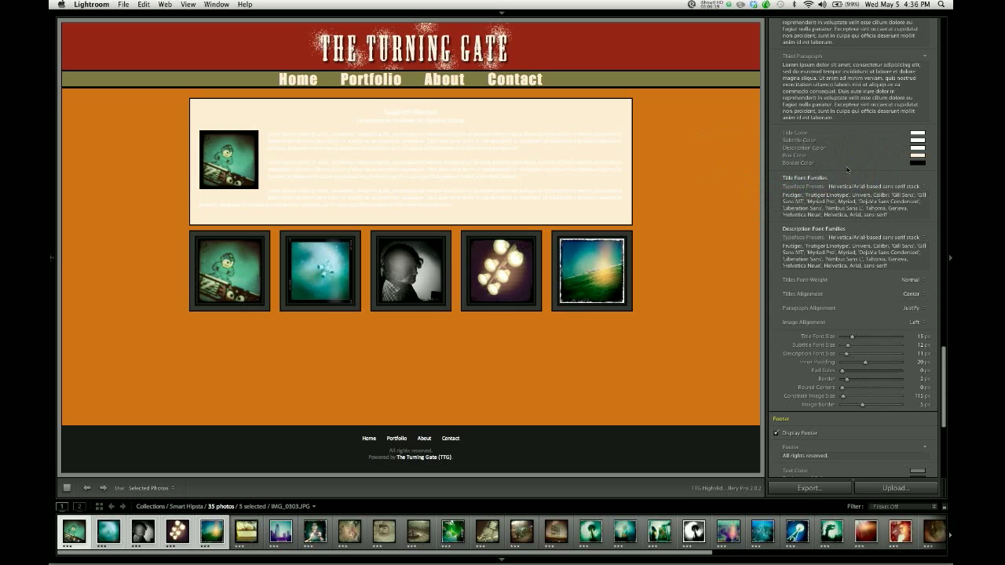
{"action": "mouse_move", "coordinate": [877, 153]}
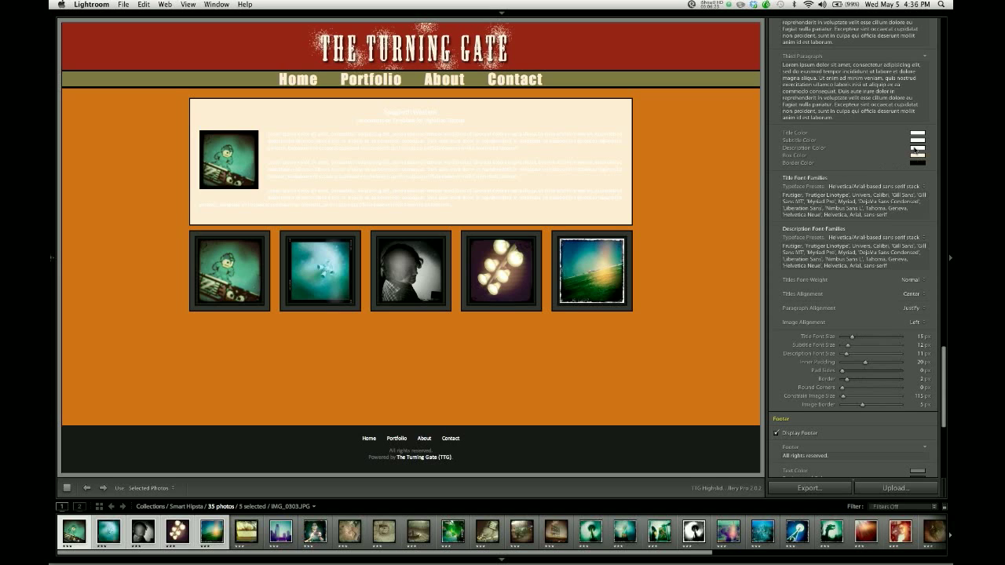
Set the description text colour to dark and the Spaghetti Western title colour to red
{"action": "left_click", "coordinate": [917, 147]}
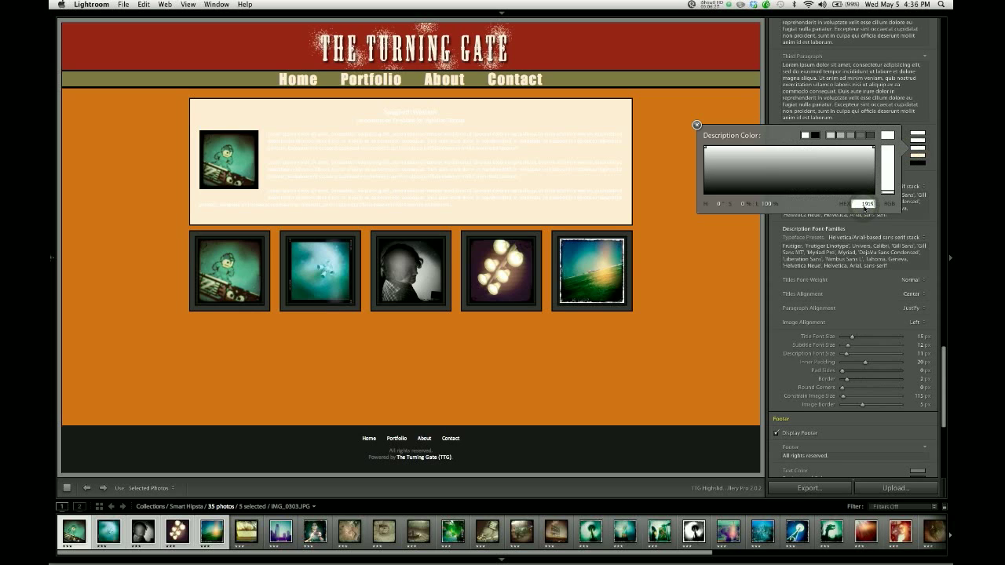
{"action": "left_click", "coordinate": [698, 126]}
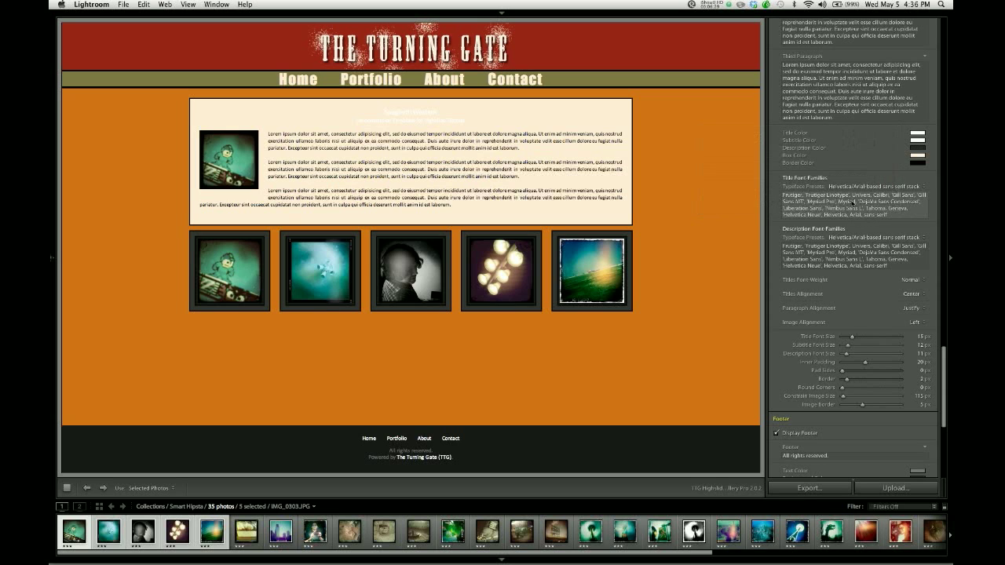
{"action": "left_click", "coordinate": [917, 135]}
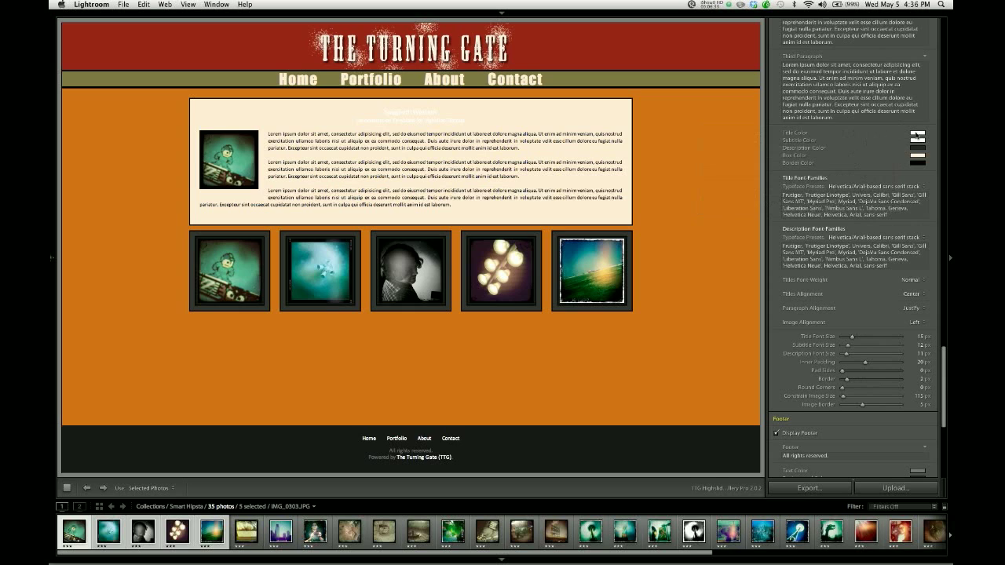
{"action": "left_click", "coordinate": [917, 135]}
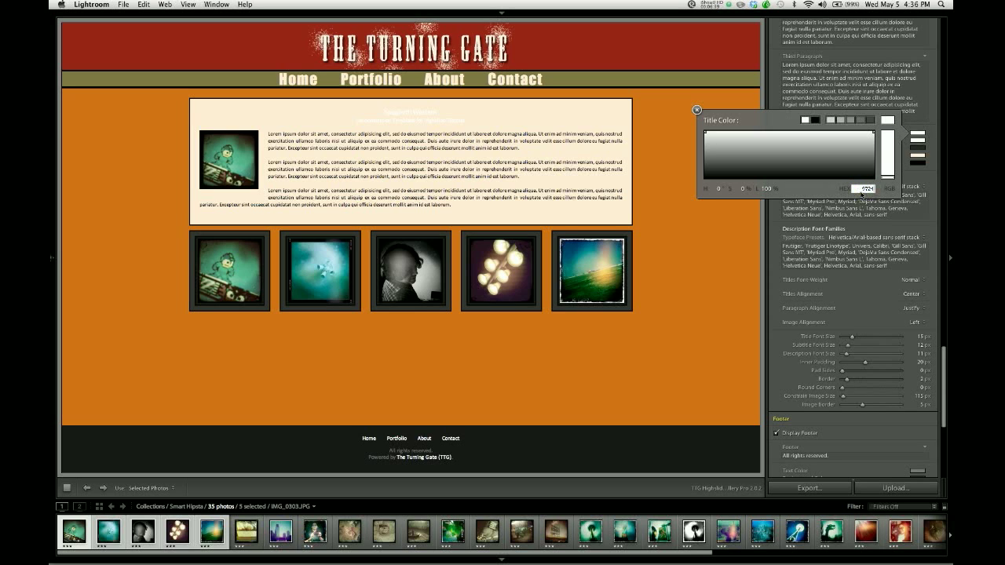
{"action": "left_click", "coordinate": [696, 110]}
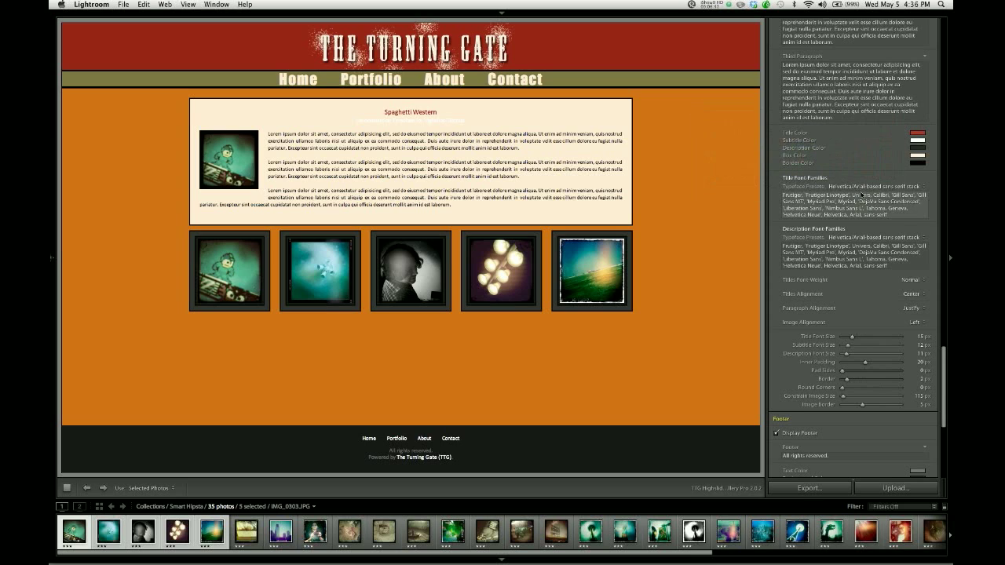
{"action": "mouse_move", "coordinate": [886, 150]}
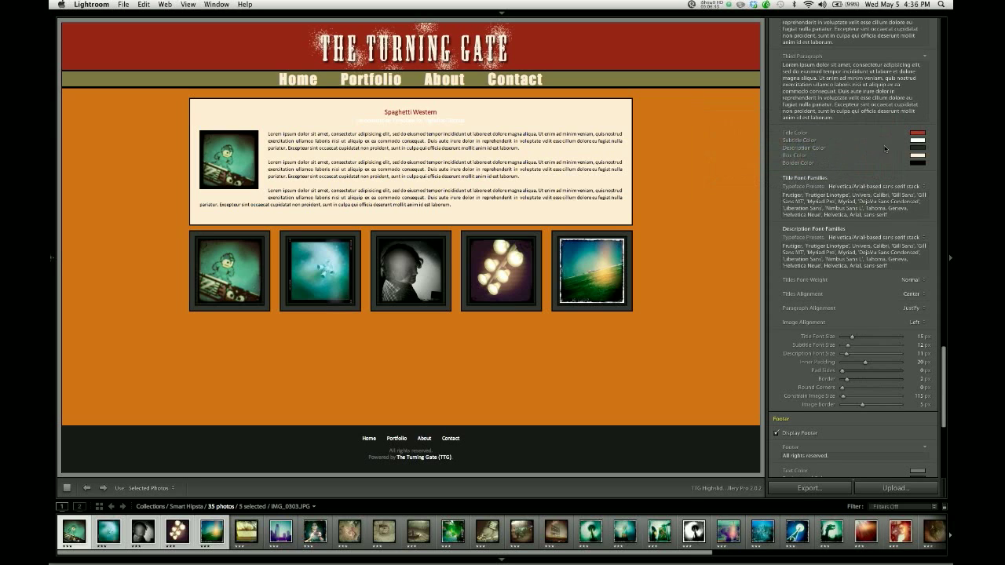
Set the subtitle colour to a dark tone so it reads against the cream fill
{"action": "left_click", "coordinate": [918, 142]}
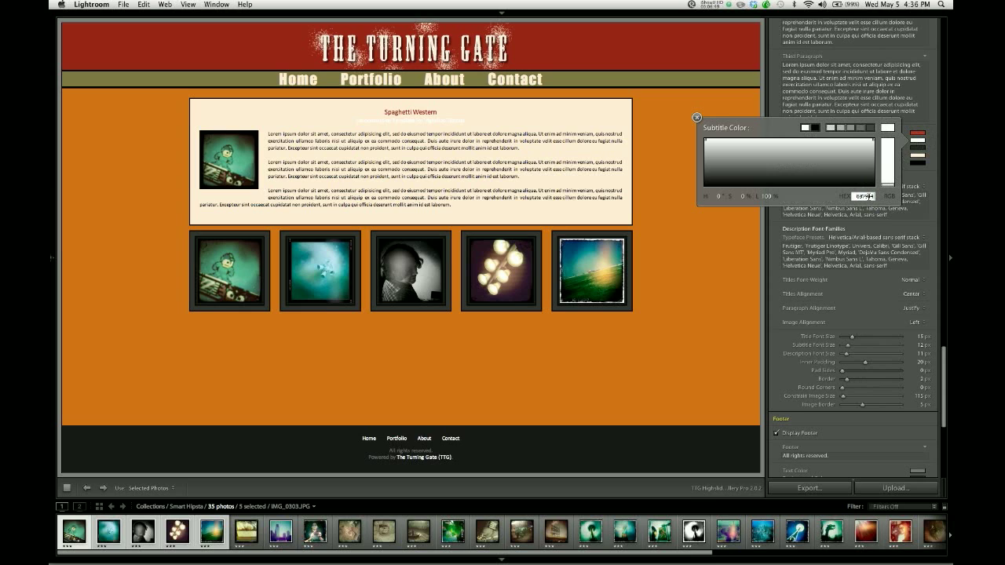
{"action": "left_click", "coordinate": [696, 117]}
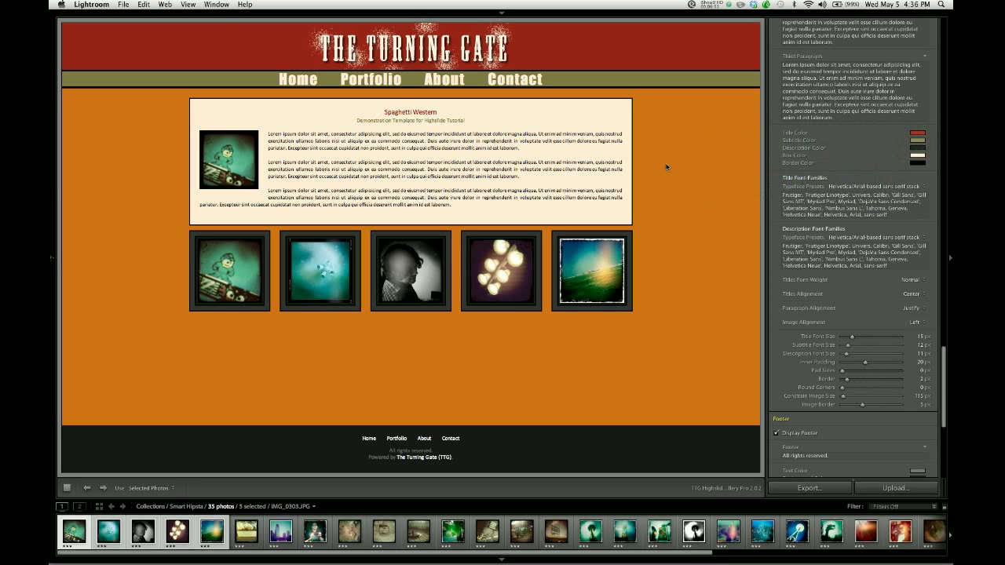
{"action": "mouse_move", "coordinate": [845, 171]}
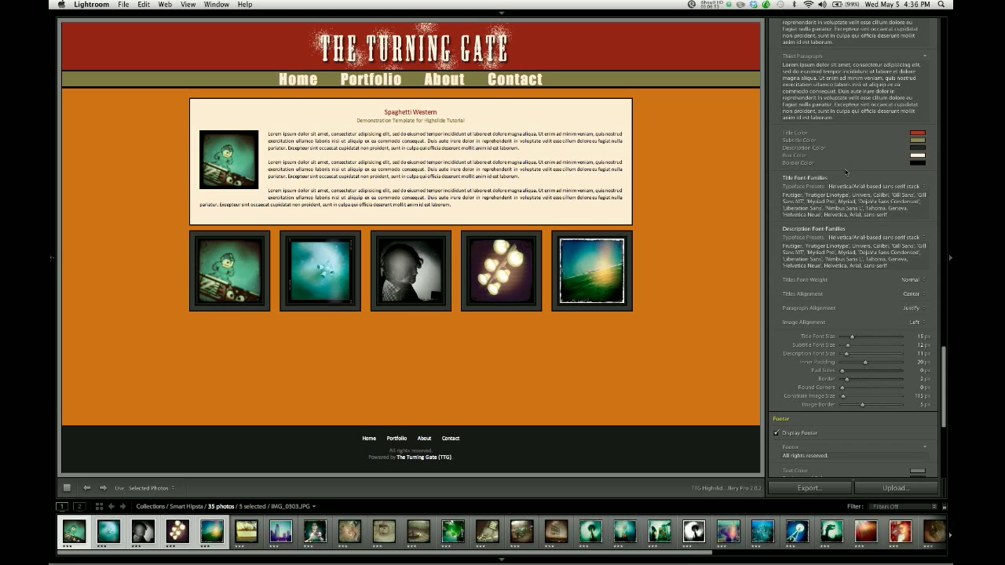
{"action": "scroll", "scroll_direction": "down", "scroll_amount": 3}
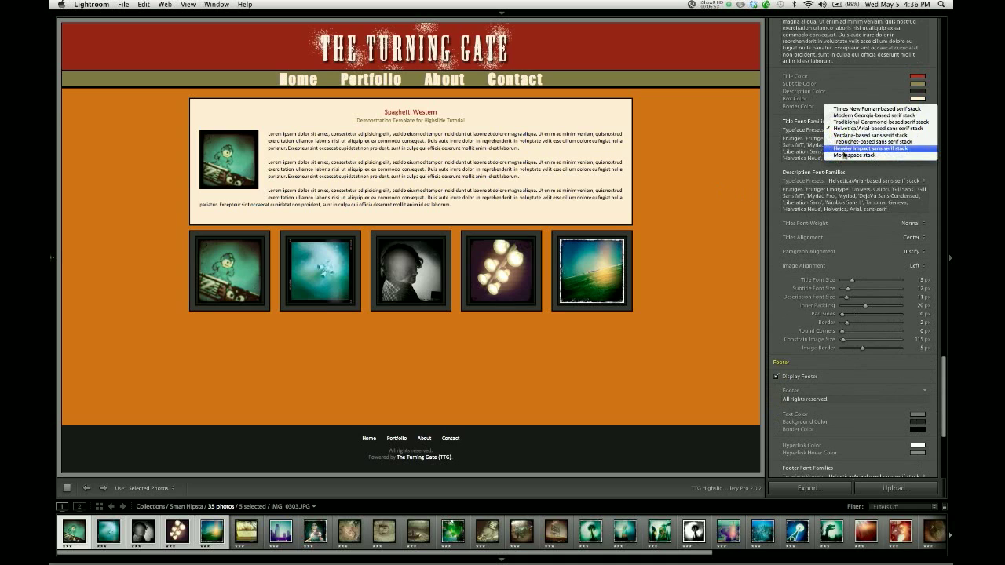
{"action": "mouse_move", "coordinate": [864, 135]}
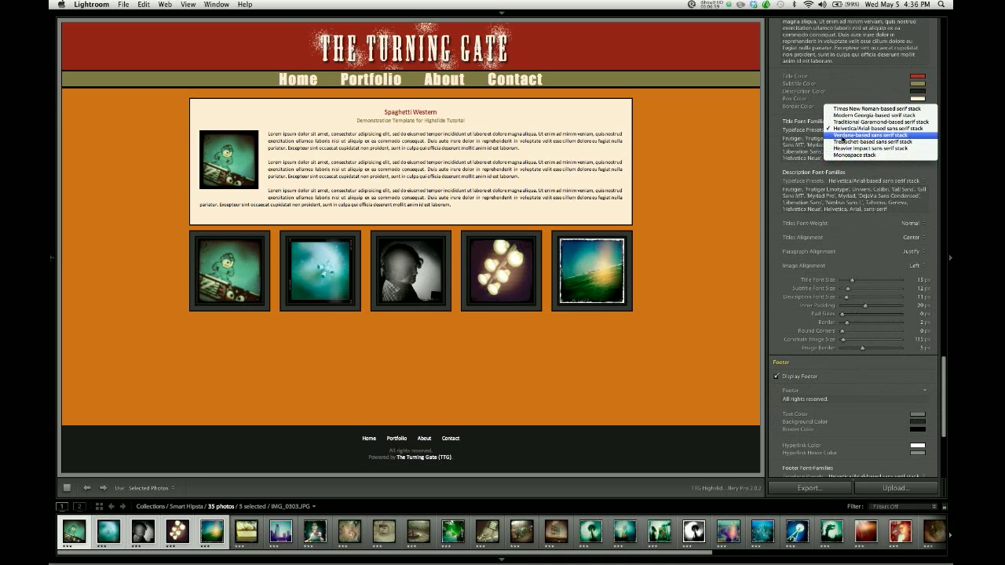
Give the title a heavier font family and bold weight, aligned right
{"action": "left_click", "coordinate": [866, 138]}
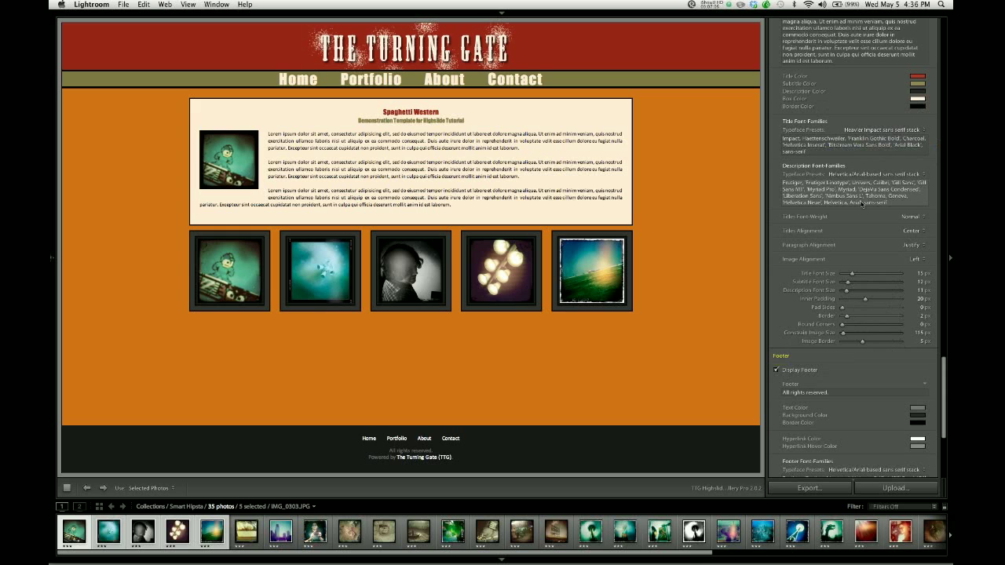
{"action": "scroll", "scroll_direction": "down", "scroll_amount": 3}
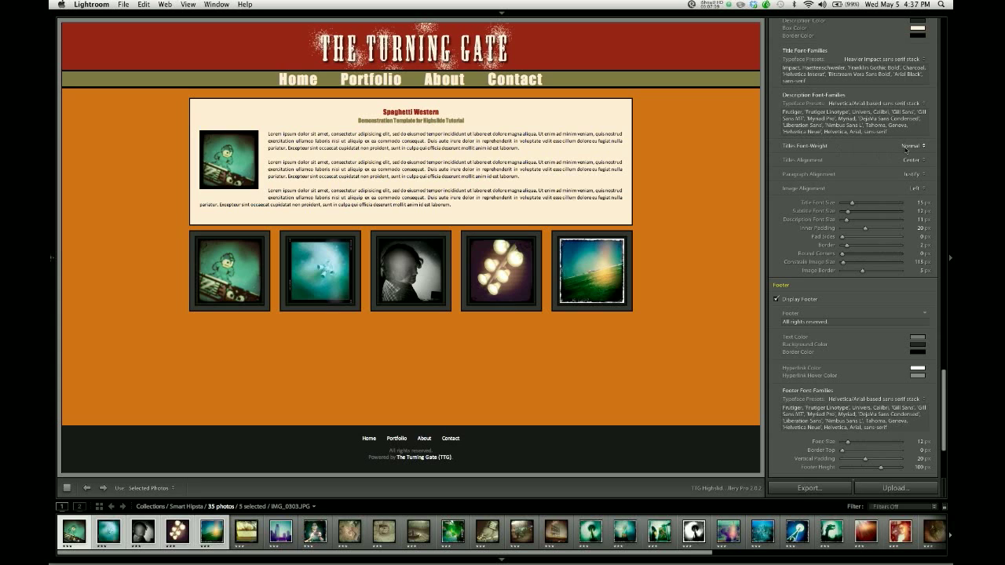
{"action": "left_click", "coordinate": [903, 146]}
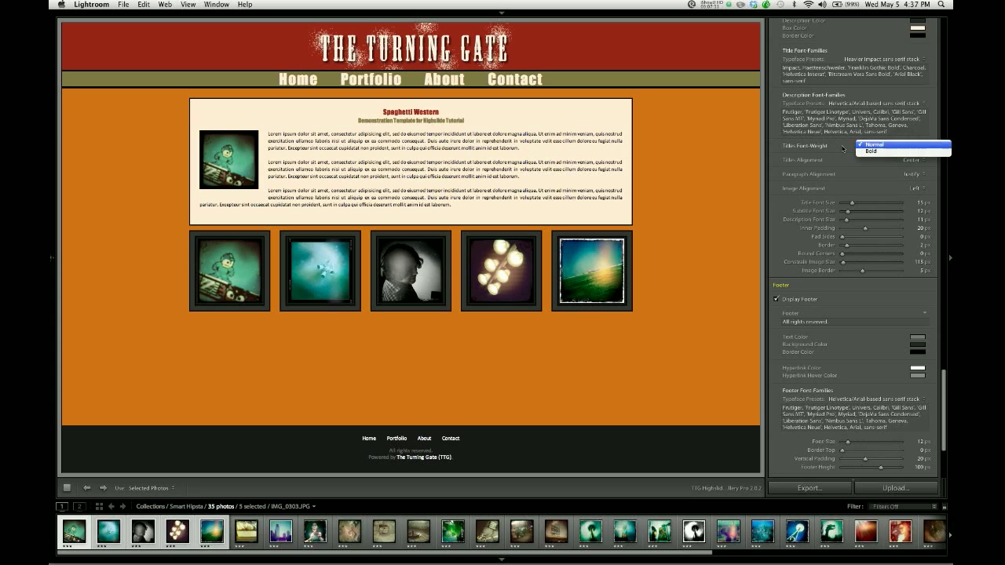
{"action": "left_click", "coordinate": [908, 160]}
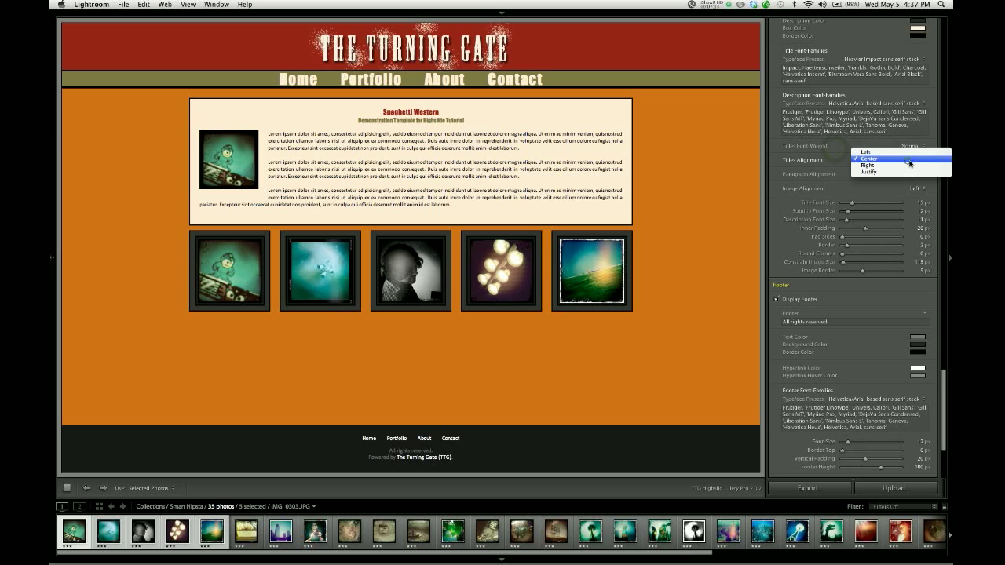
{"action": "left_click", "coordinate": [867, 151]}
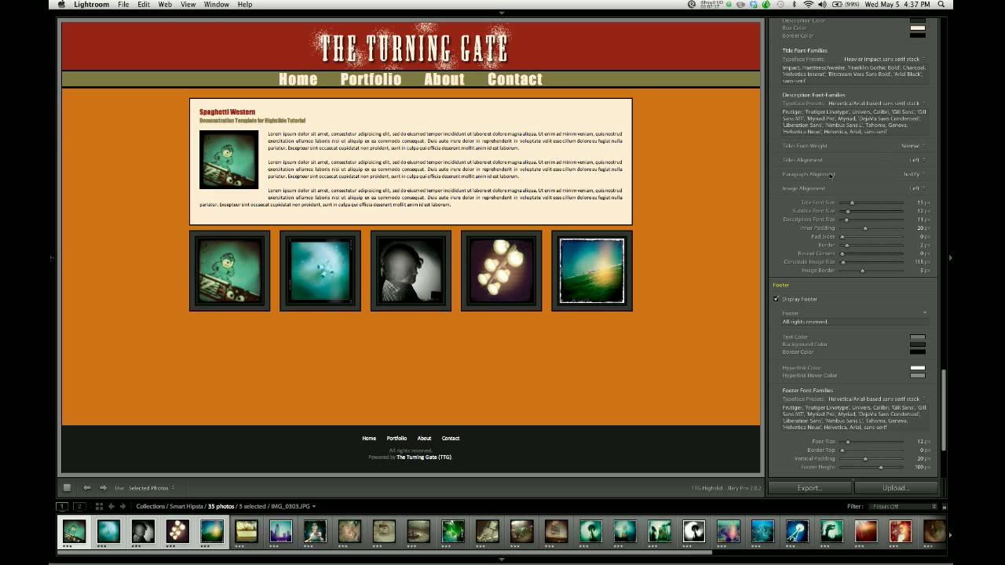
Set Paragraph Alignment to Justify and Title Alignment to Right
{"action": "left_click", "coordinate": [908, 174]}
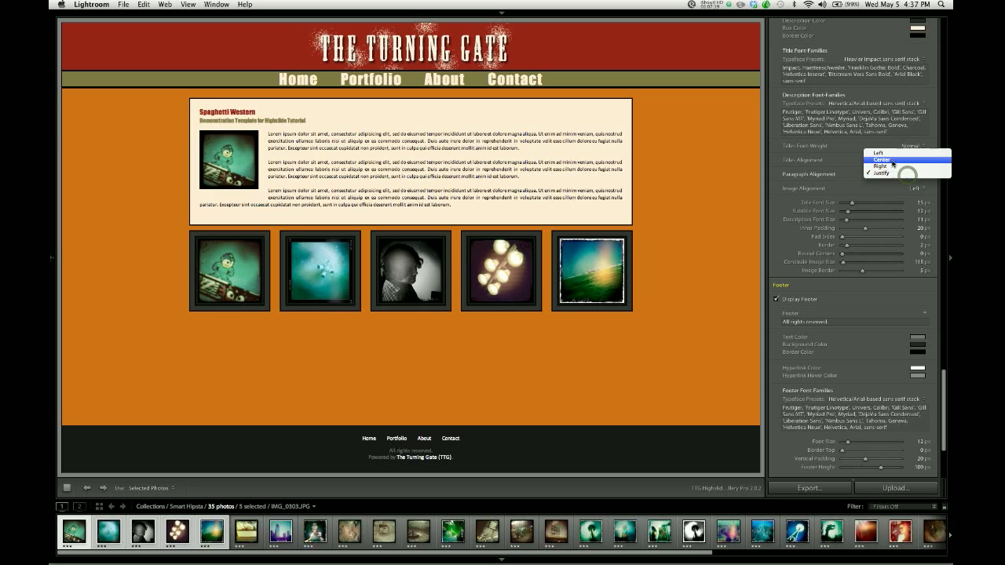
{"action": "left_click", "coordinate": [873, 160]}
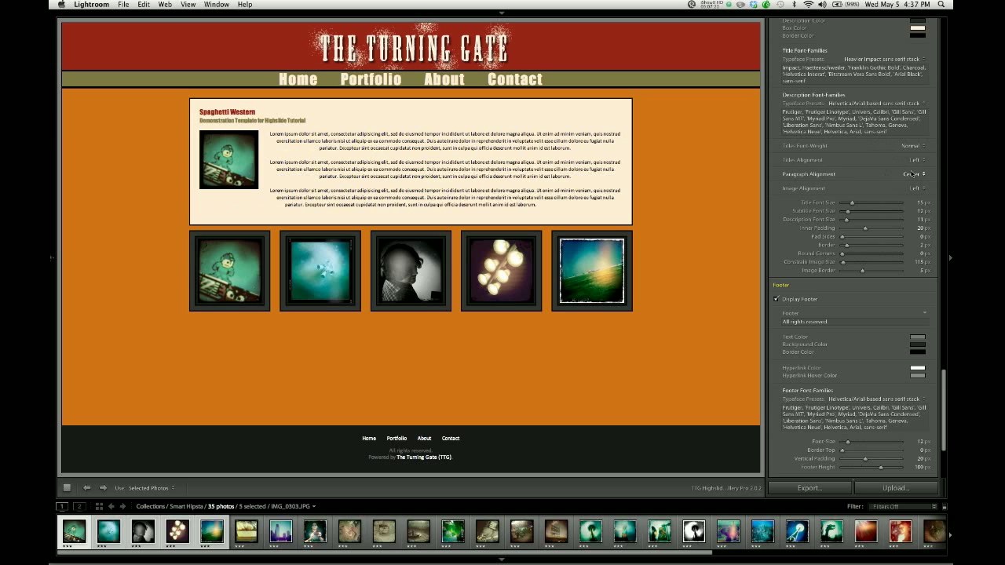
{"action": "left_click", "coordinate": [914, 172]}
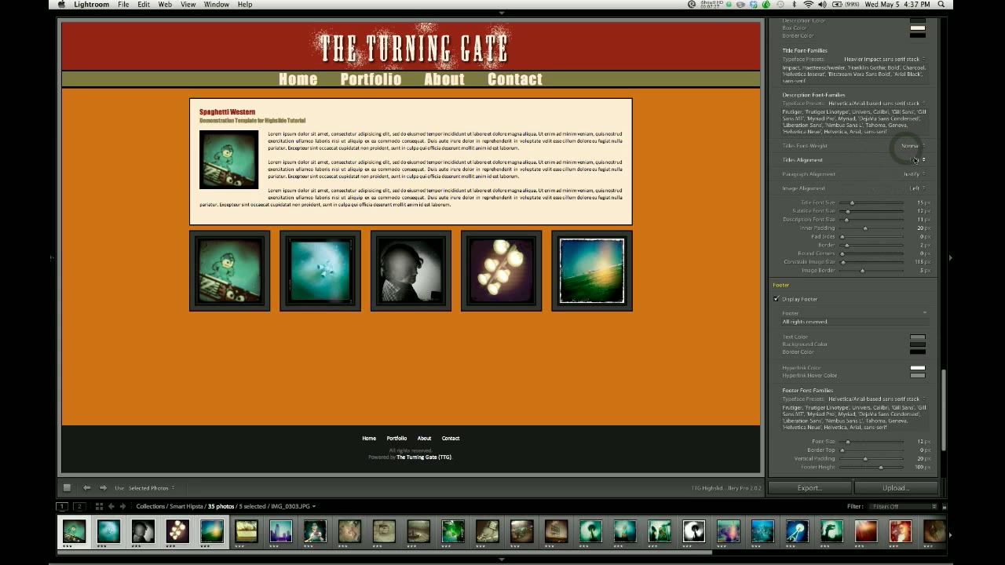
{"action": "left_click", "coordinate": [914, 160]}
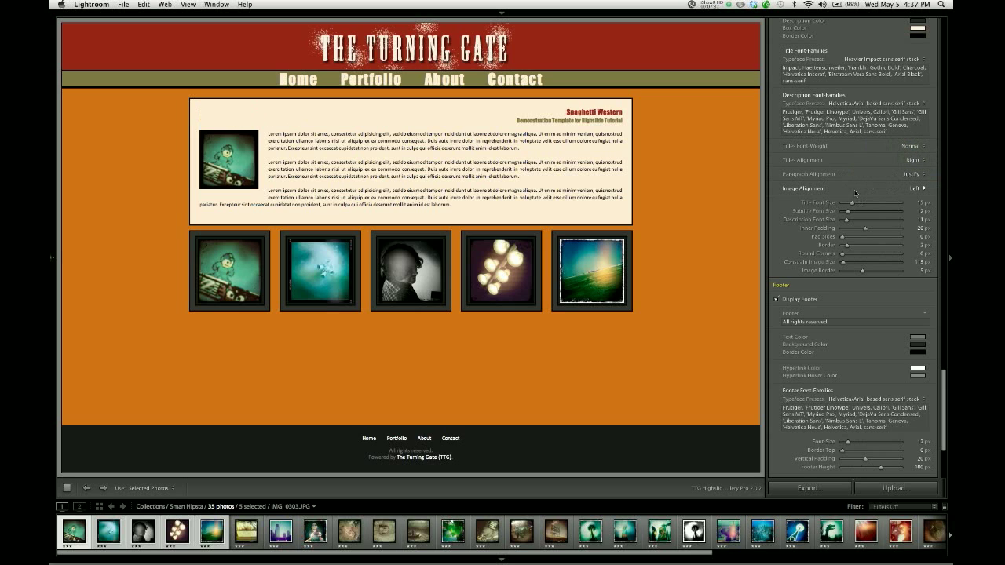
Increase the Title, Subtitle and Description Font Size sliders for larger text
{"action": "scroll", "scroll_direction": "down", "scroll_amount": 3}
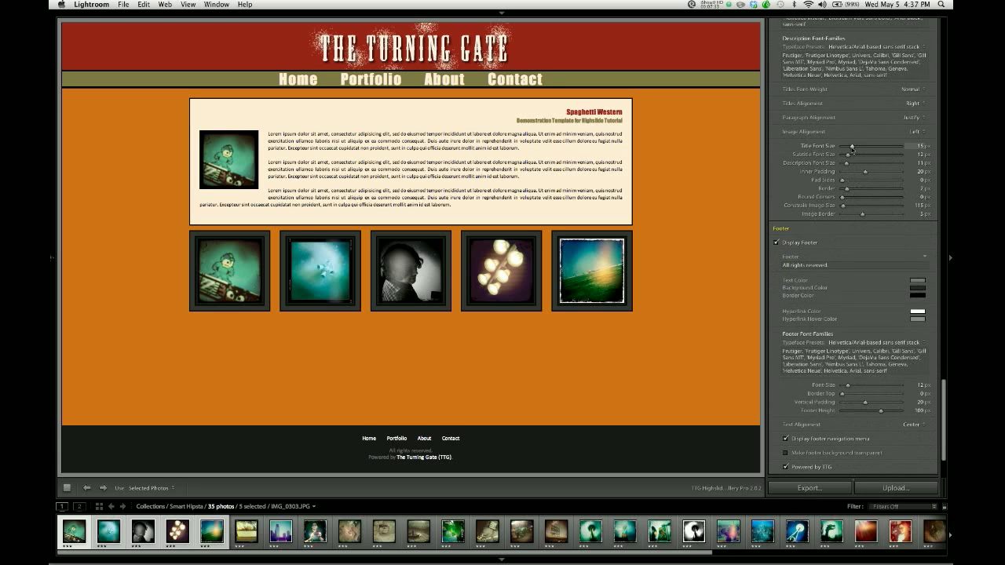
{"action": "left_click_drag", "start_coordinate": [851, 148], "coordinate": [860, 148]}
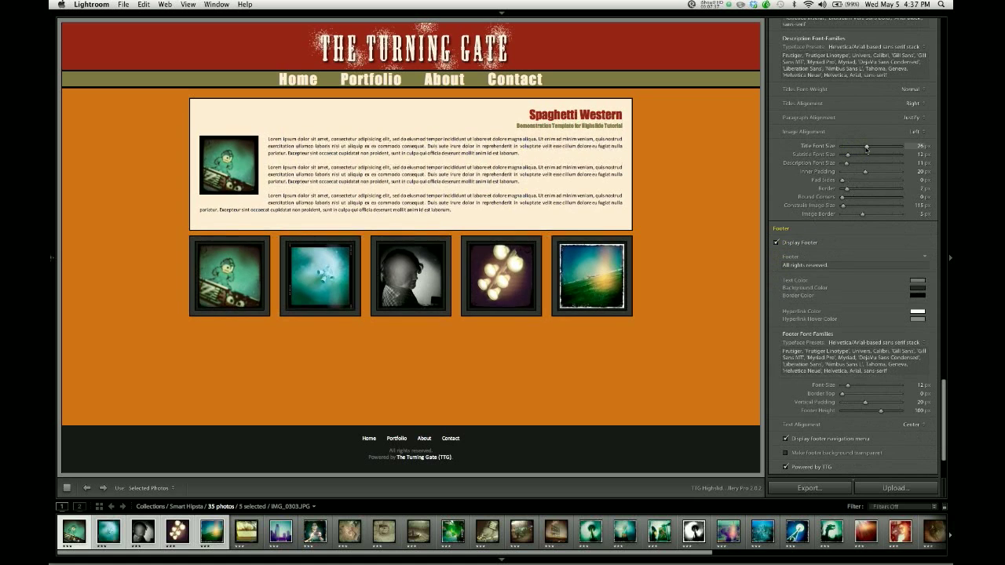
{"action": "left_click_drag", "start_coordinate": [867, 148], "coordinate": [857, 147]}
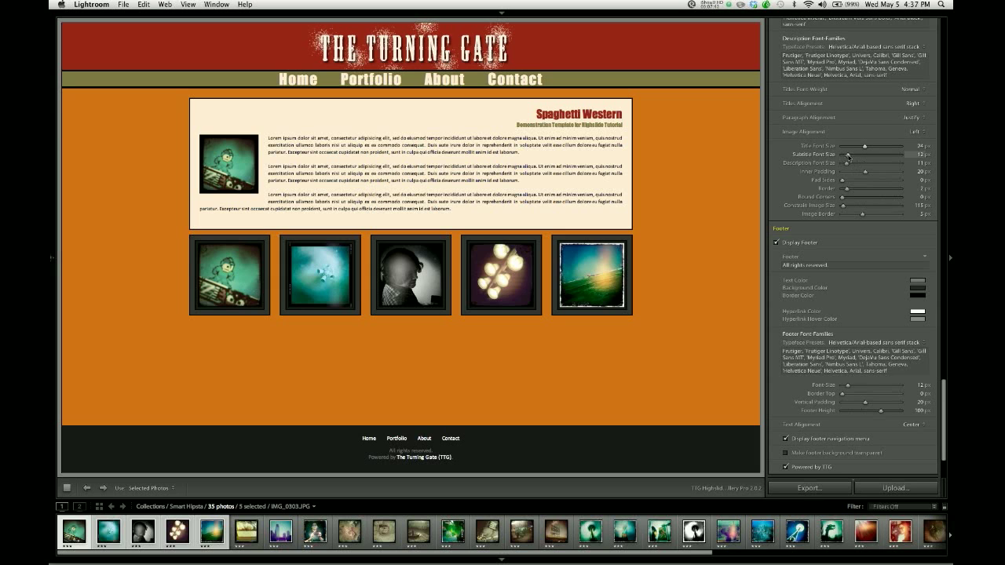
{"action": "left_click_drag", "start_coordinate": [867, 154], "coordinate": [861, 153]}
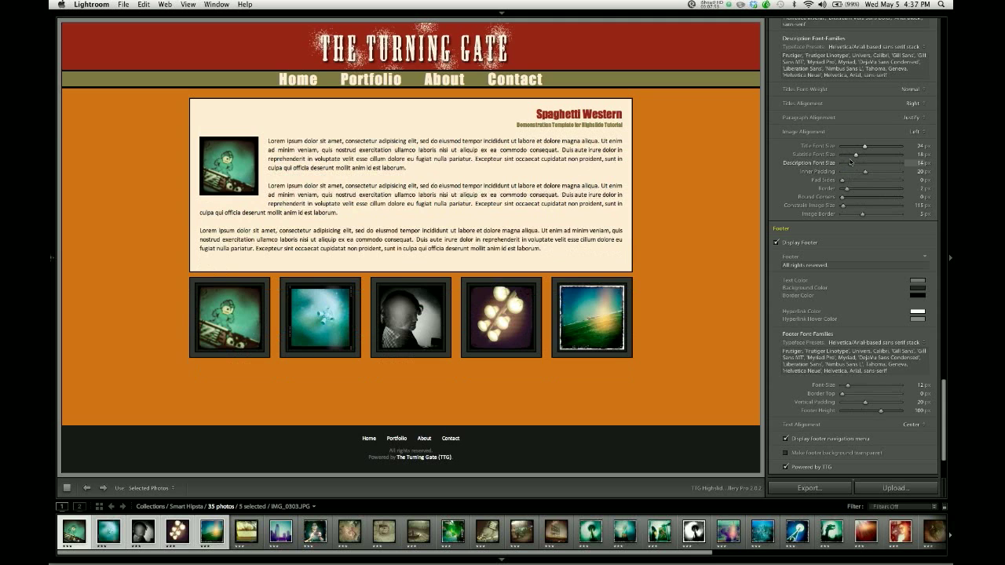
{"action": "left_click_drag", "start_coordinate": [851, 156], "coordinate": [857, 155]}
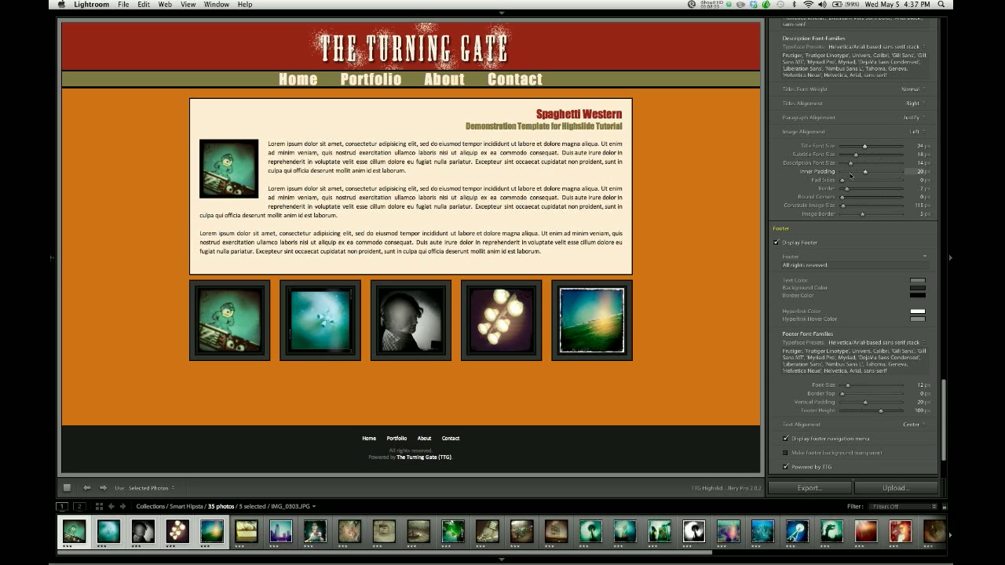
{"action": "mouse_move", "coordinate": [195, 137]}
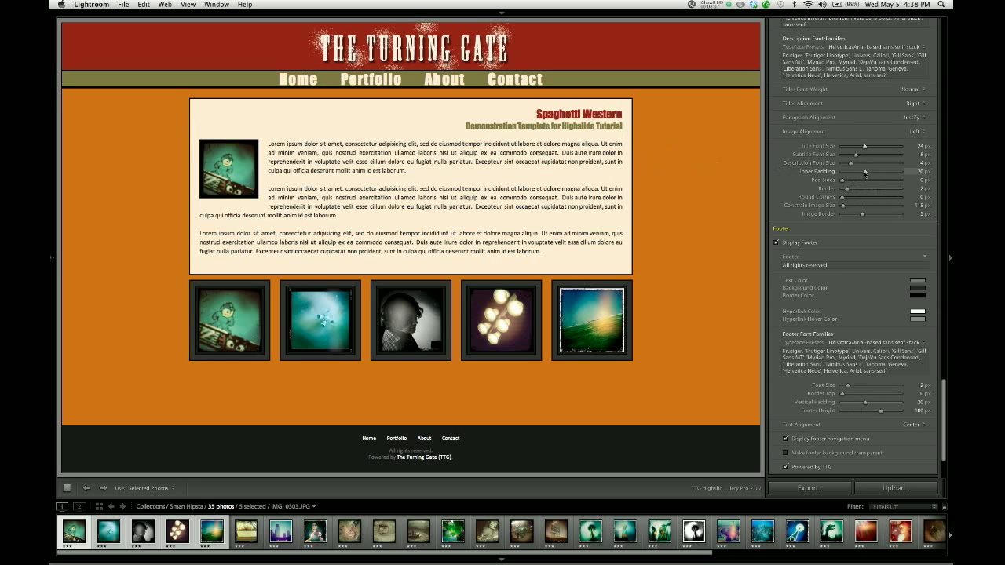
{"action": "left_click_drag", "start_coordinate": [867, 171], "coordinate": [893, 171]}
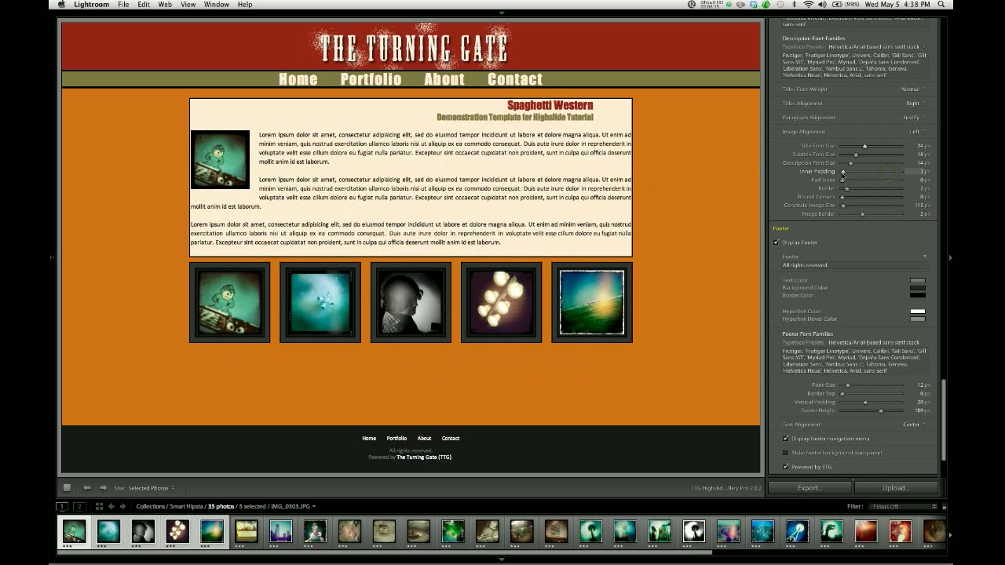
{"action": "left_click_drag", "start_coordinate": [839, 172], "coordinate": [854, 173]}
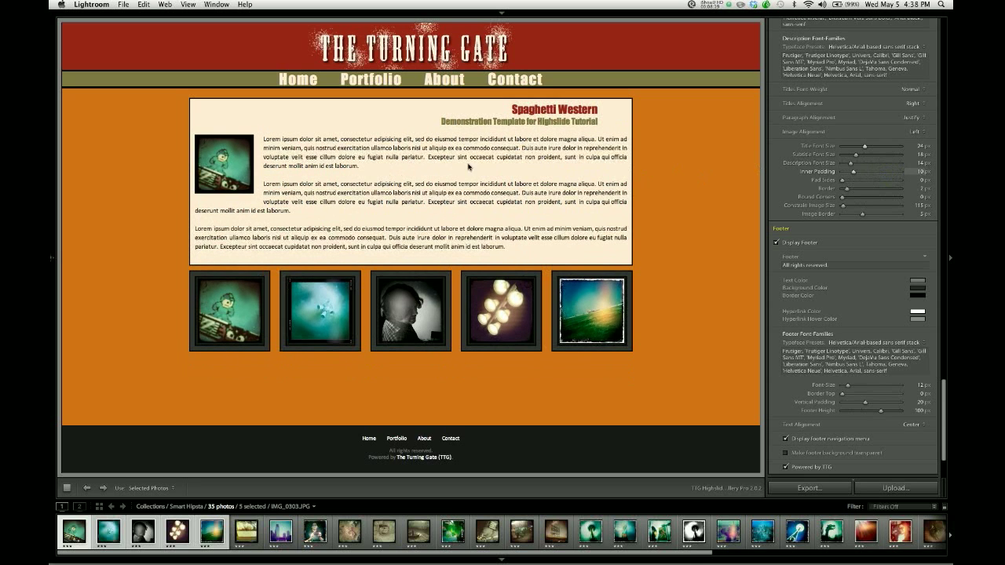
{"action": "mouse_move", "coordinate": [724, 168]}
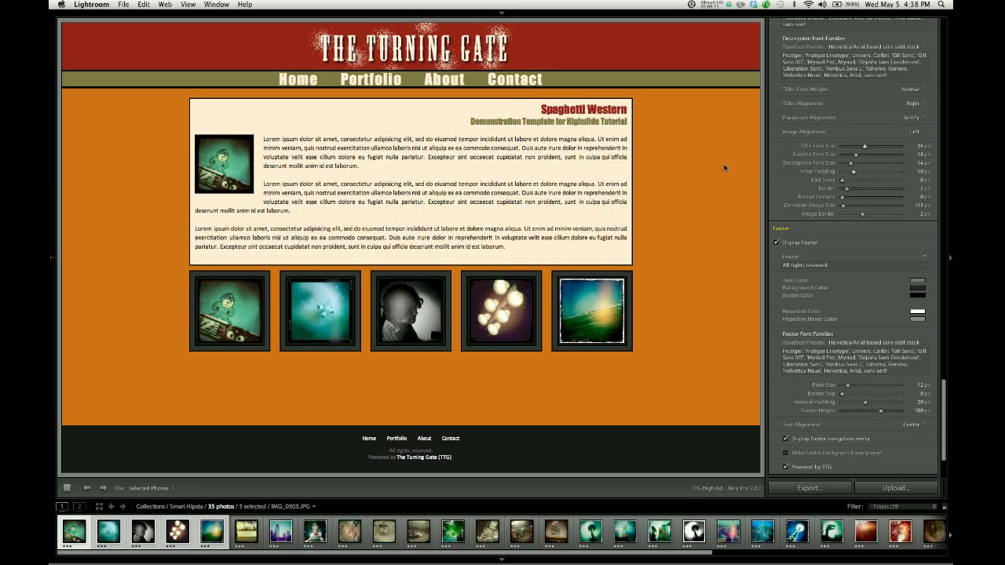
{"action": "left_click_drag", "start_coordinate": [861, 171], "coordinate": [872, 171]}
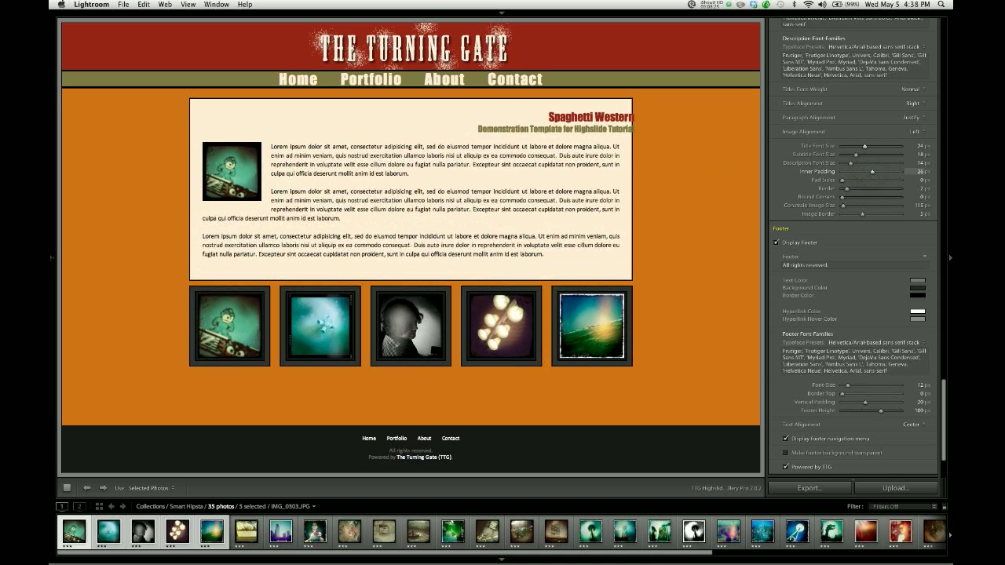
{"action": "left_click_drag", "start_coordinate": [872, 171], "coordinate": [867, 171]}
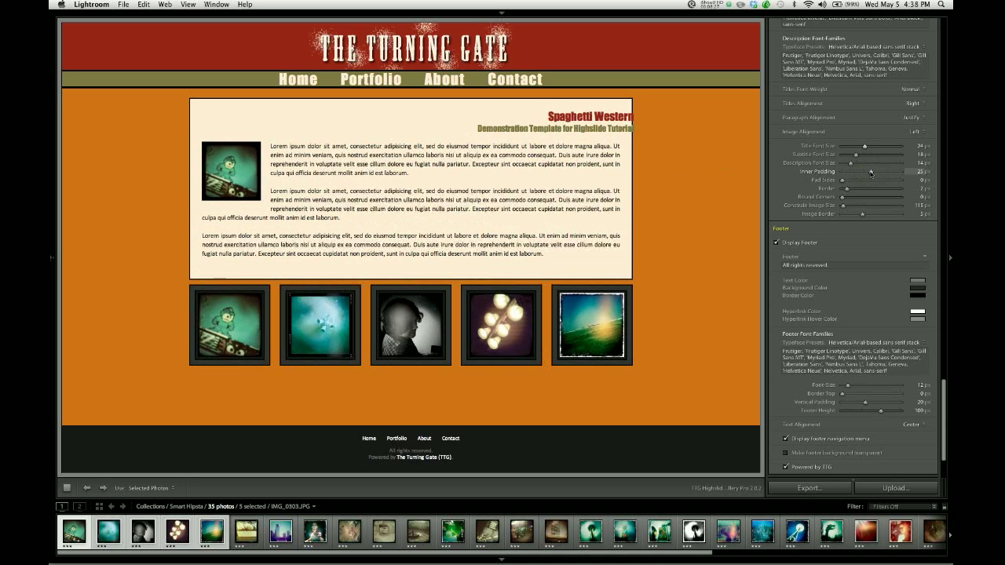
{"action": "mouse_move", "coordinate": [847, 183]}
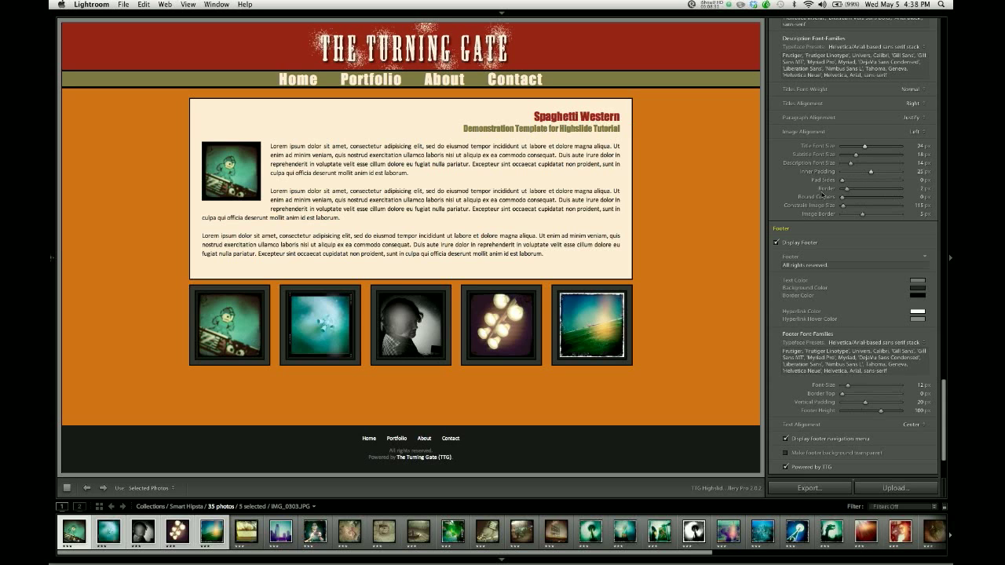
Set the box Border to 0 and raise Border Radius to round its corners
{"action": "left_click_drag", "start_coordinate": [861, 187], "coordinate": [903, 187]}
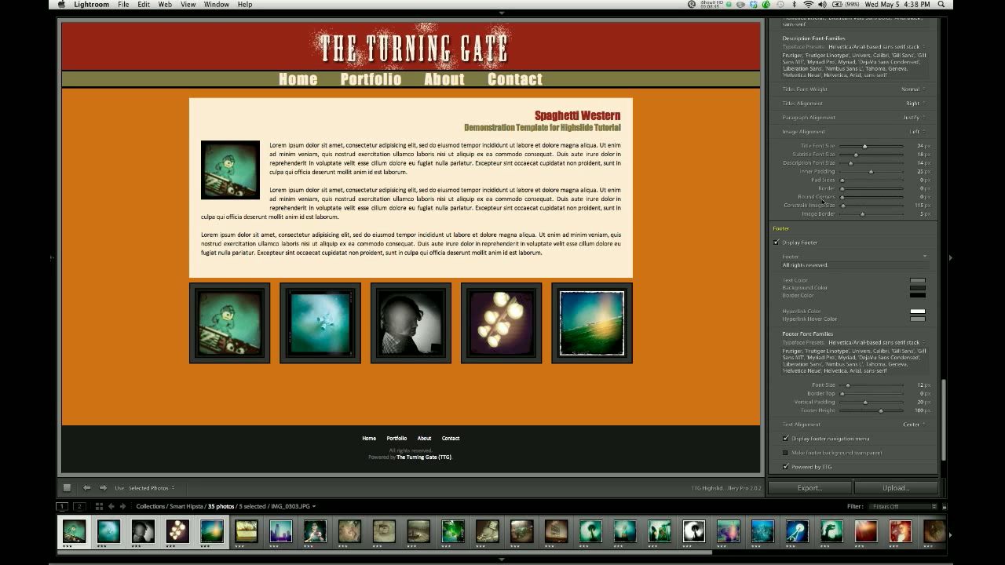
{"action": "left_click_drag", "start_coordinate": [842, 198], "coordinate": [849, 198]}
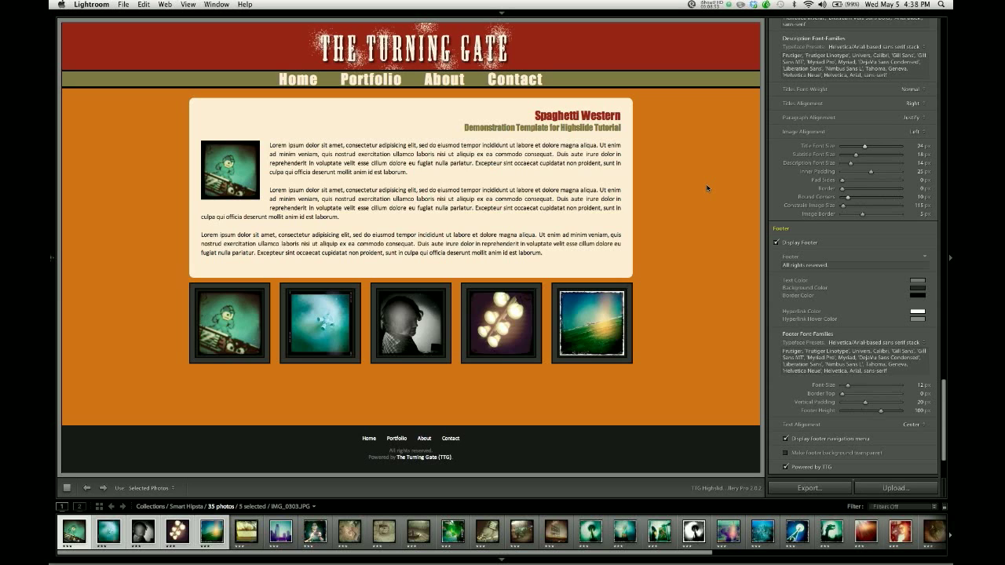
{"action": "mouse_move", "coordinate": [607, 110]}
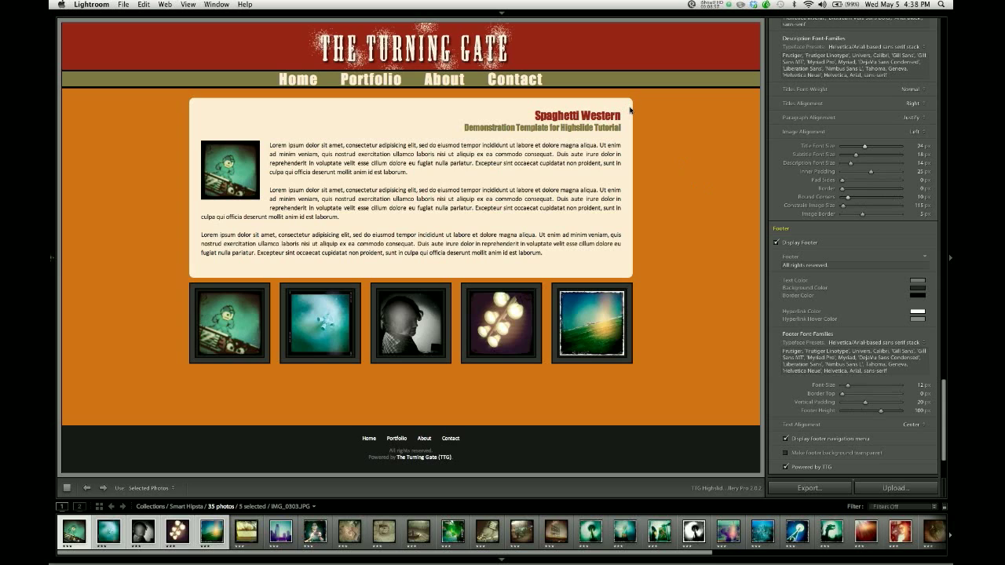
{"action": "mouse_move", "coordinate": [188, 107]}
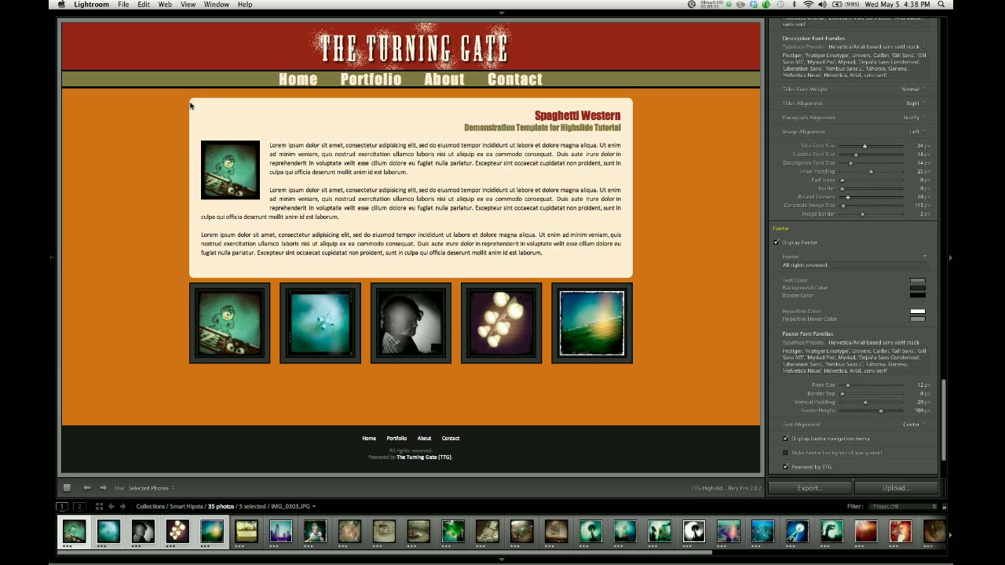
{"action": "mouse_move", "coordinate": [666, 258]}
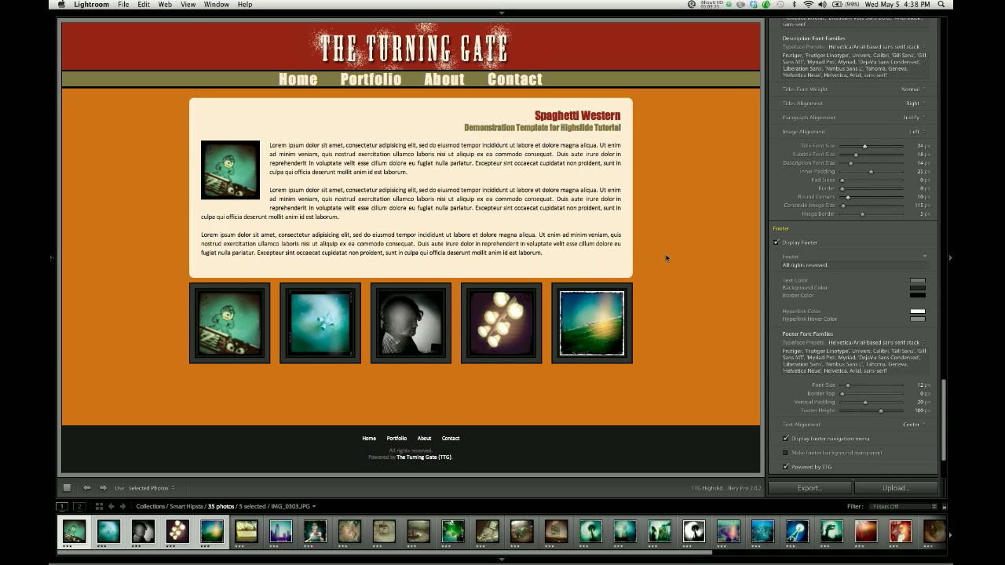
{"action": "mouse_move", "coordinate": [721, 250]}
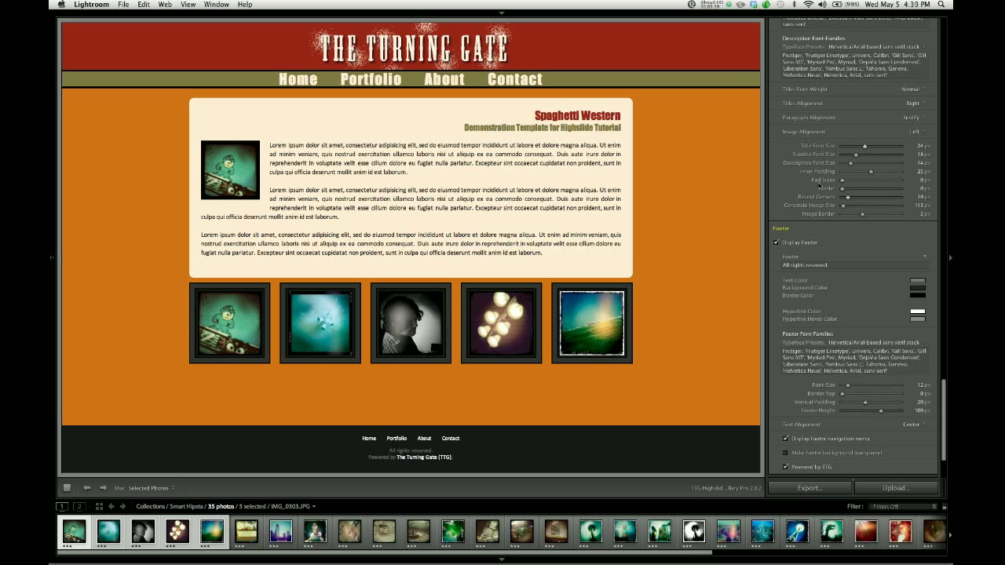
{"action": "scroll", "scroll_direction": "up", "scroll_amount": 3}
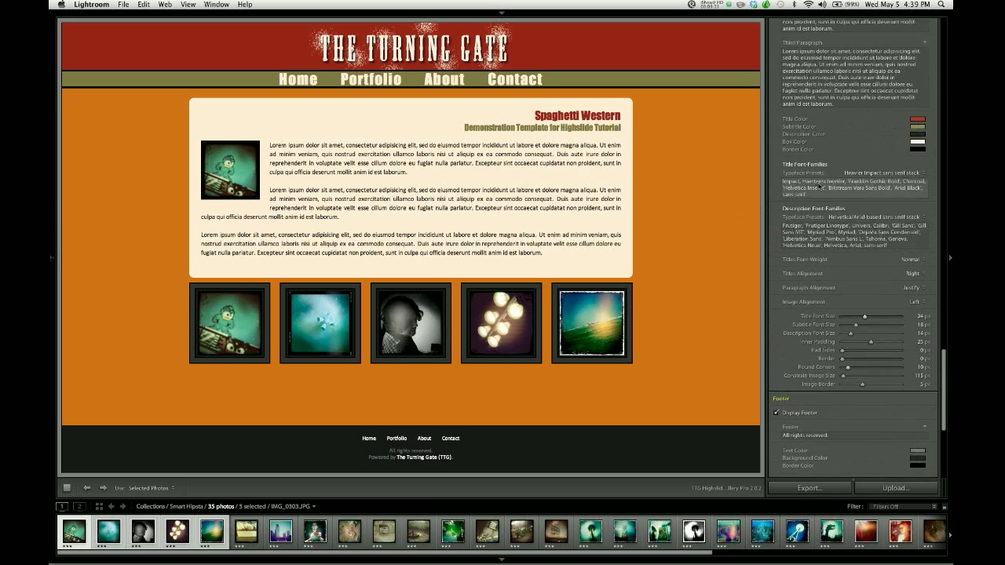